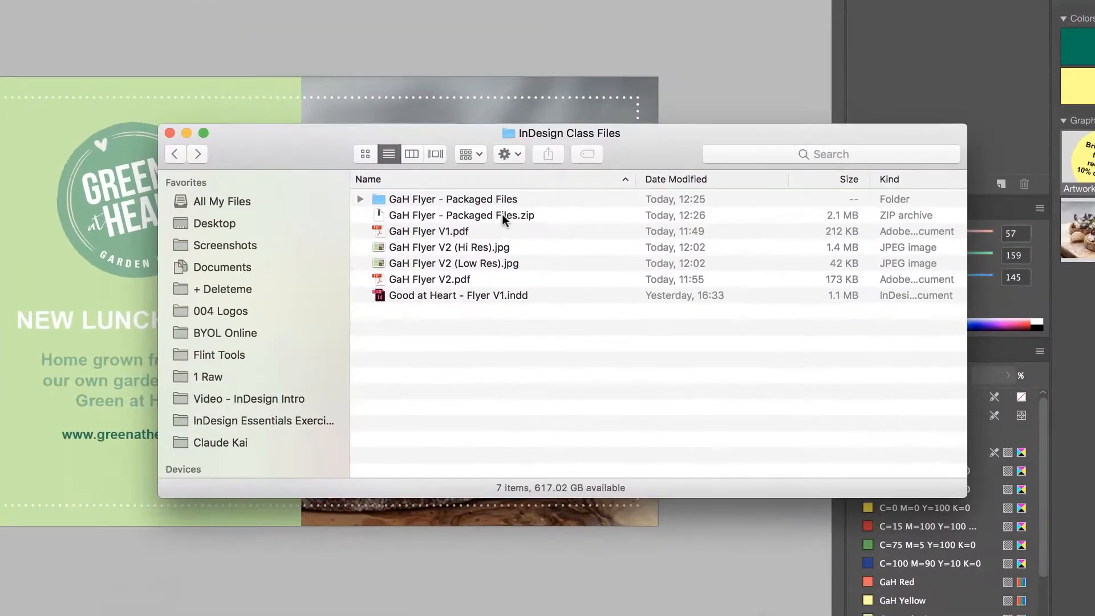
# Step: Browse the GaH Flyer - Packaged Files folder, selecting the ZIP and Document fonts folder
pyautogui.click(461, 215)
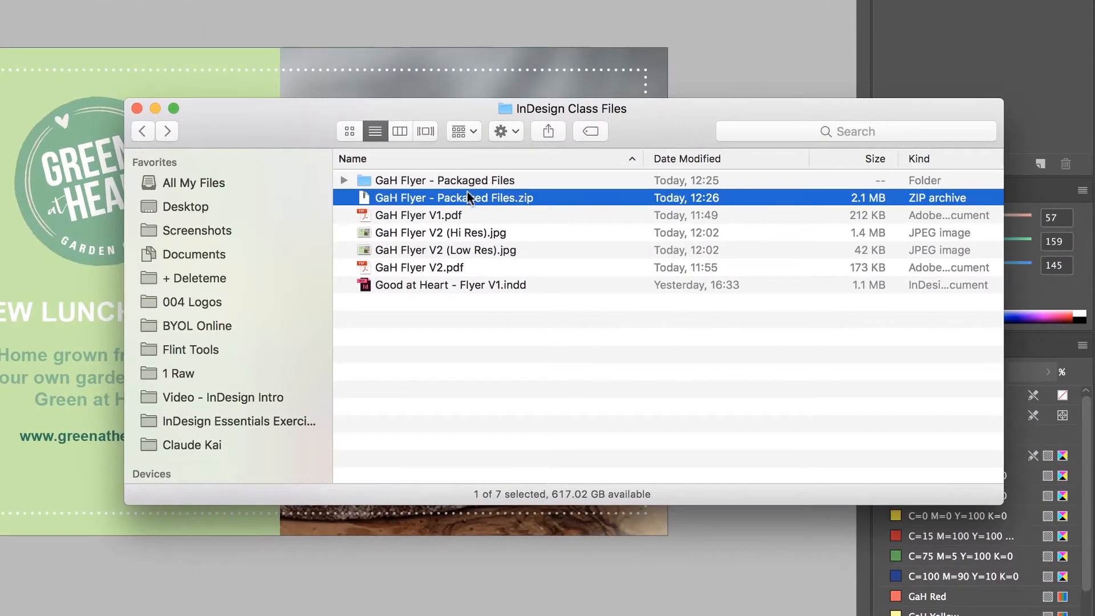
pyautogui.doubleClick(444, 179)
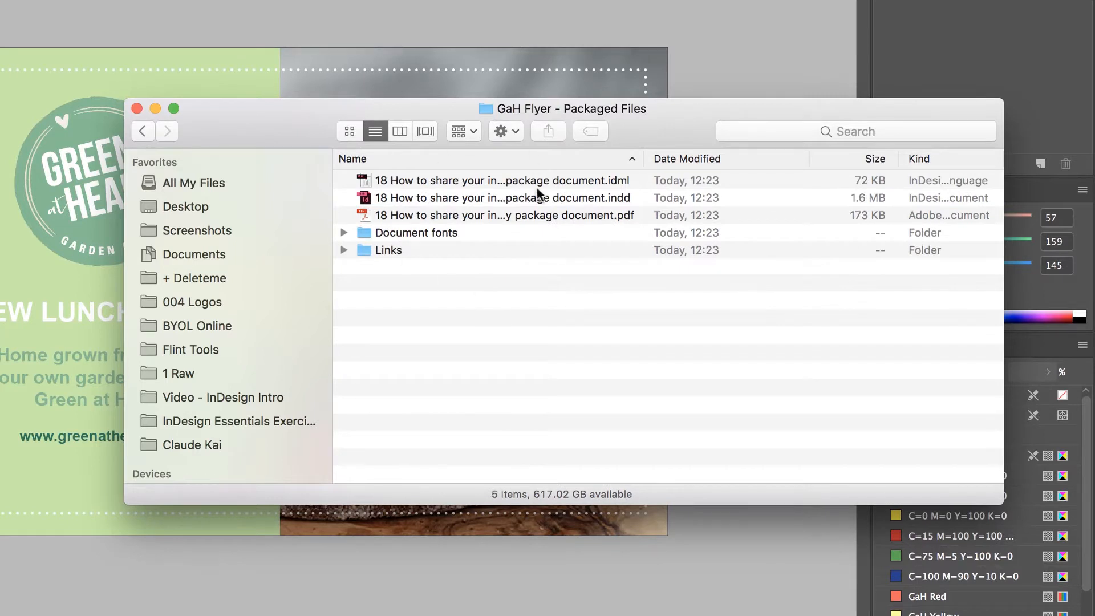
pyautogui.click(416, 232)
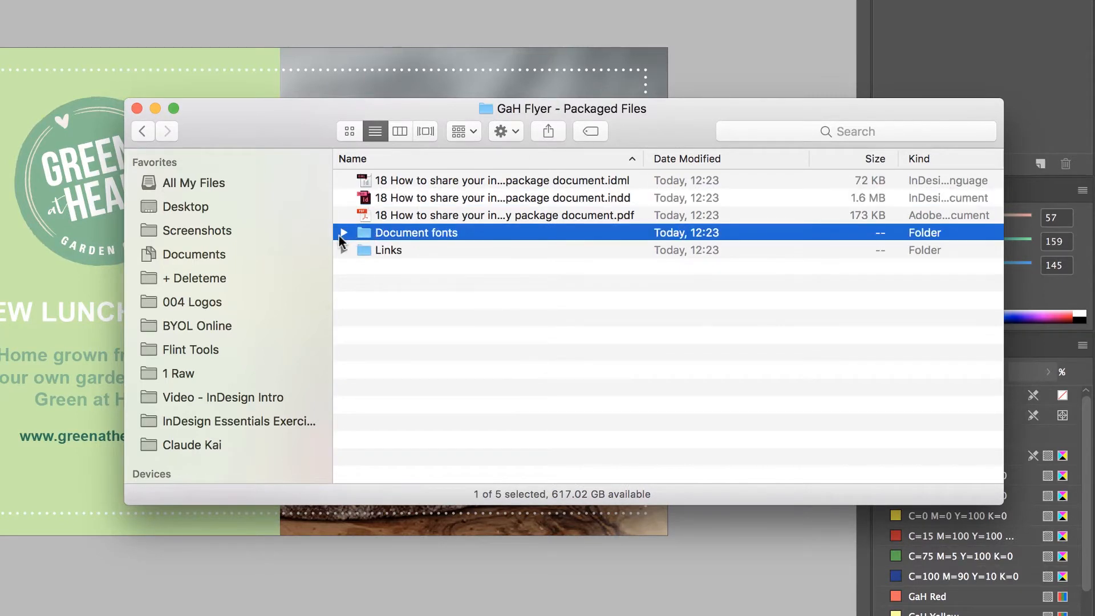
pyautogui.click(343, 233)
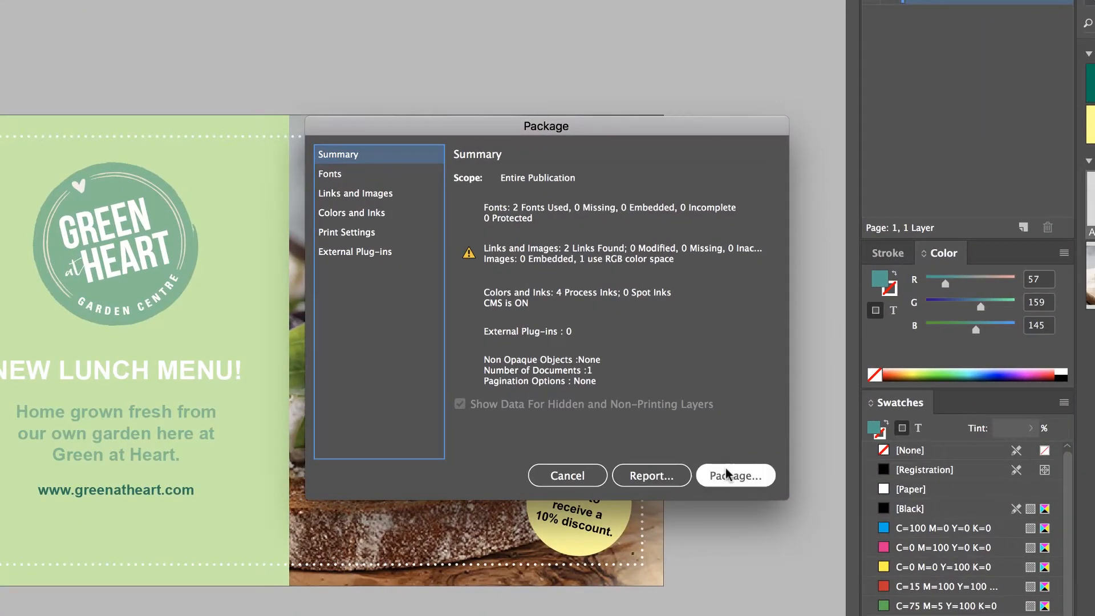
# Step: Accept the package summary to bring up the Printing Instructions form
pyautogui.click(735, 476)
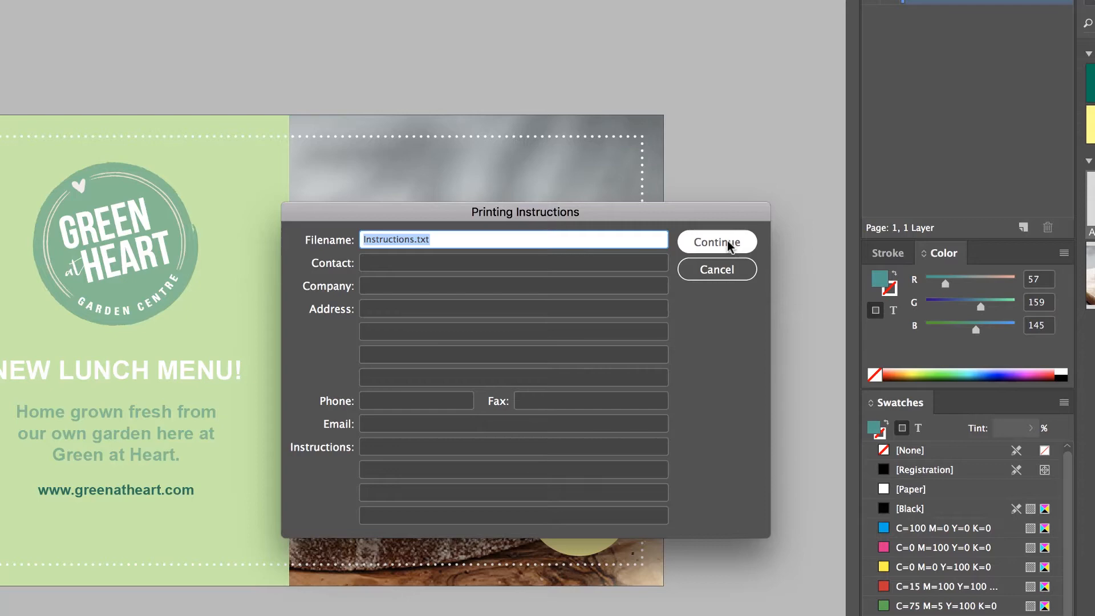
pyautogui.moveTo(353, 271)
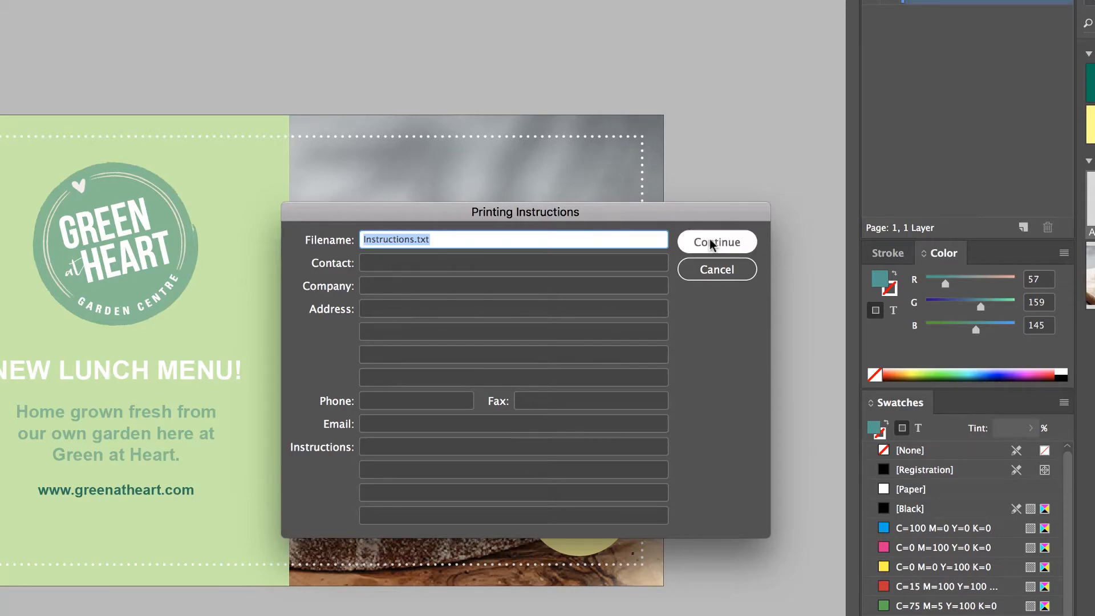
# Step: Accept the printing instructions and choose InDesign Class Files as the save location
pyautogui.click(716, 242)
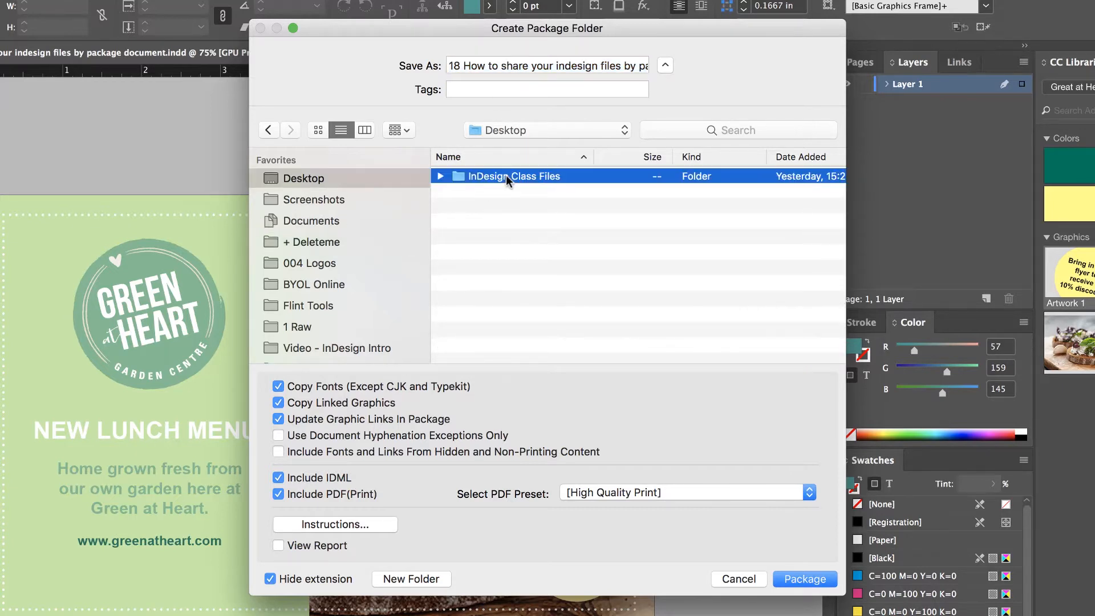
pyautogui.doubleClick(513, 176)
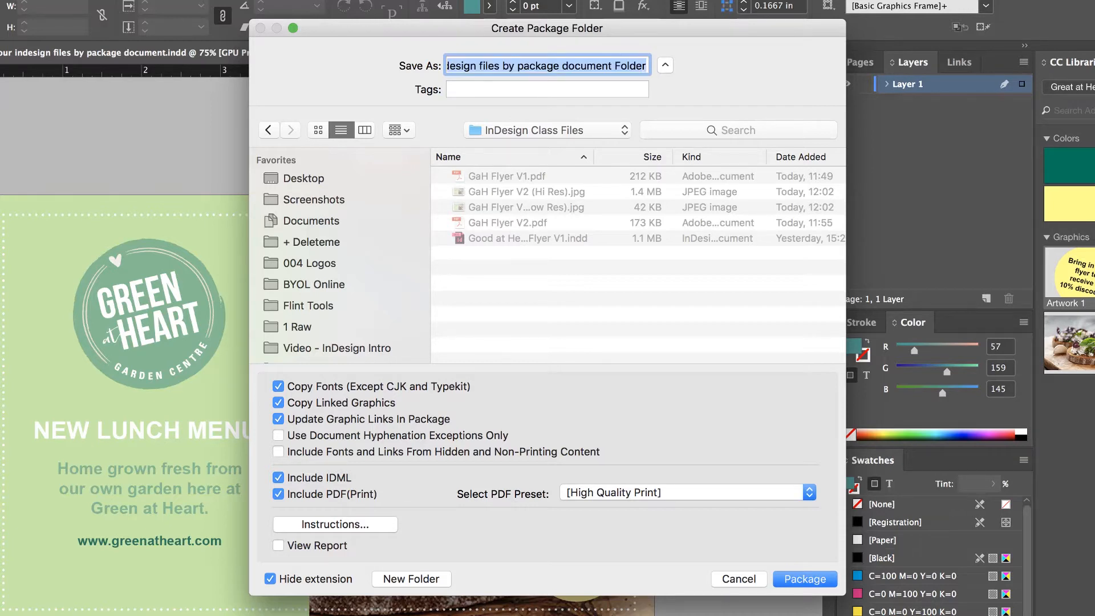
# Step: Name the package folder 'GaH Flyer - Packaged Files'
pyautogui.press('delete')
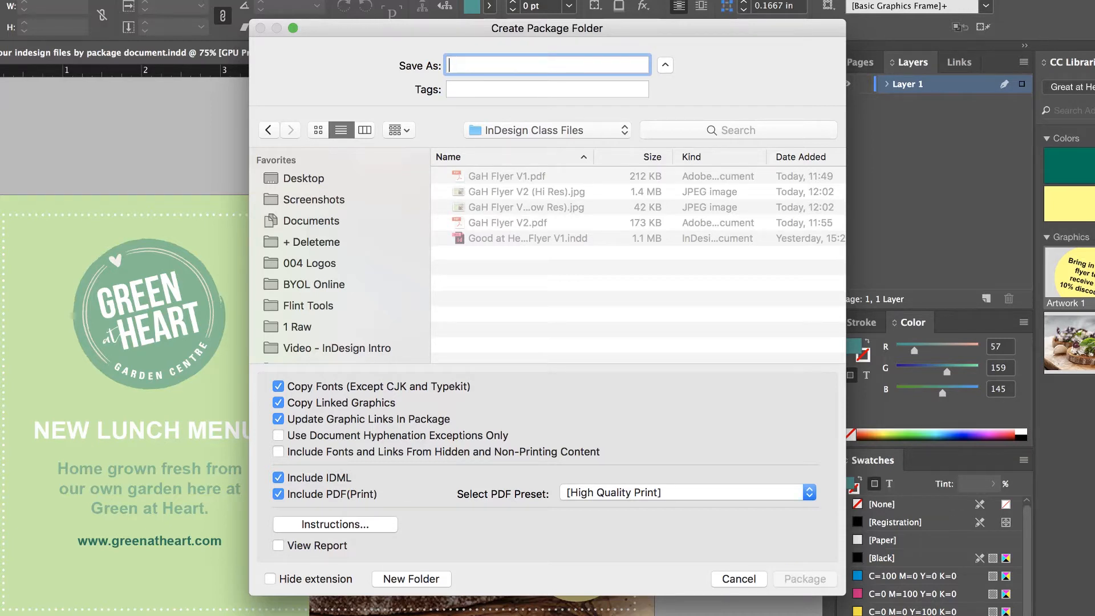
pyautogui.write('GaH')
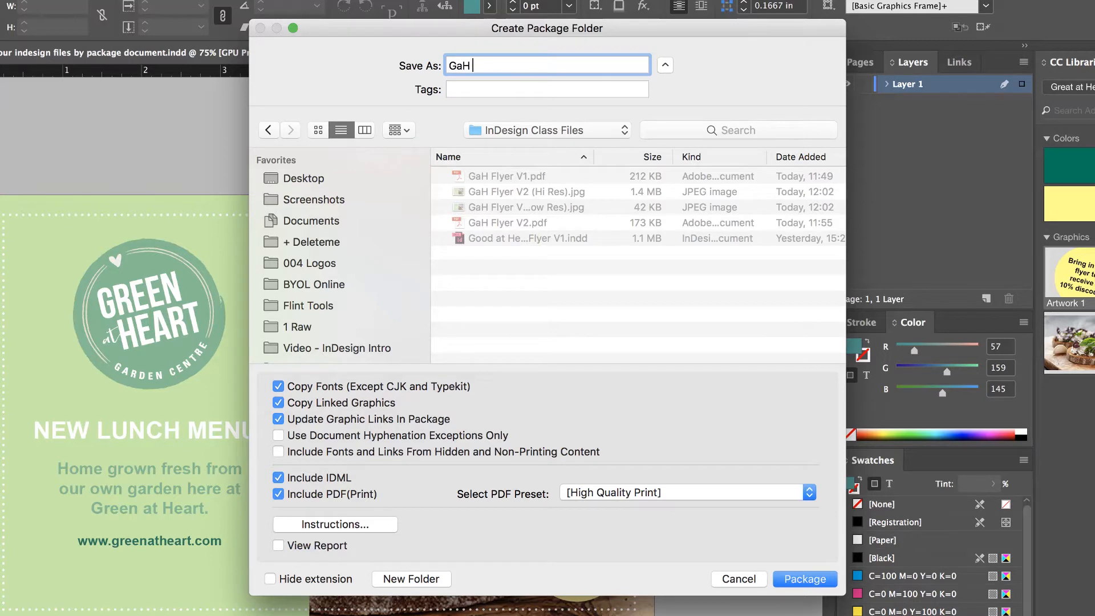
pyautogui.write('Flyer')
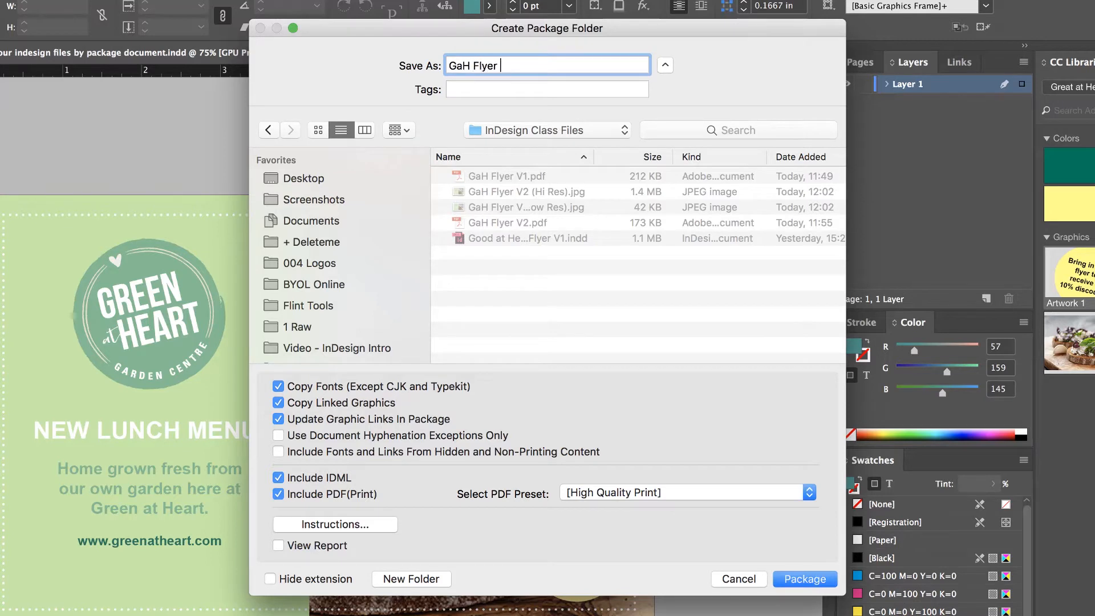
pyautogui.write('- Packaged Document')
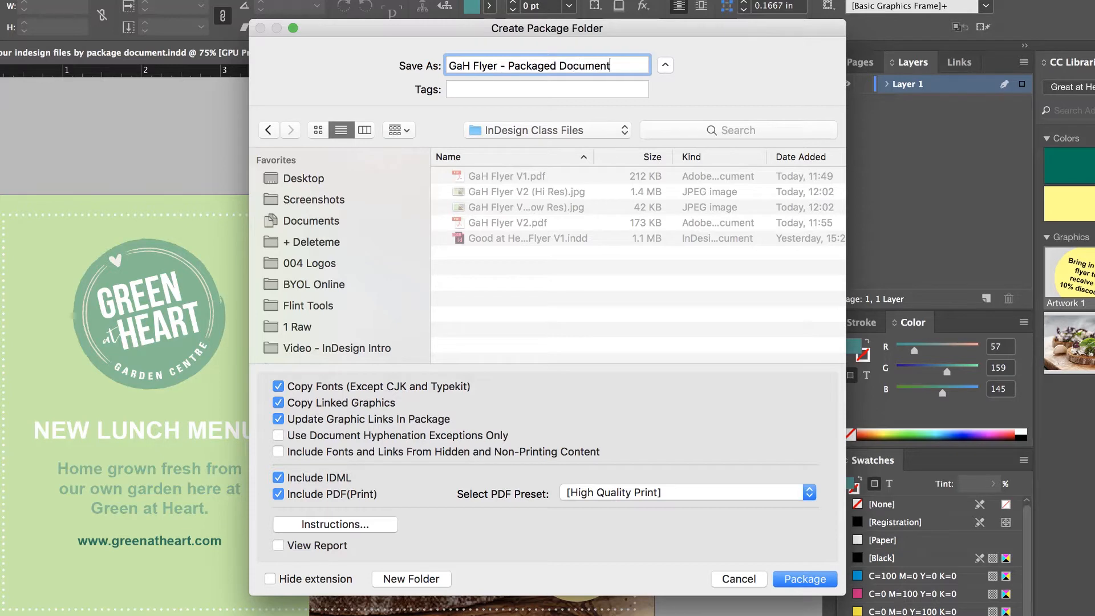
pyautogui.write('Files')
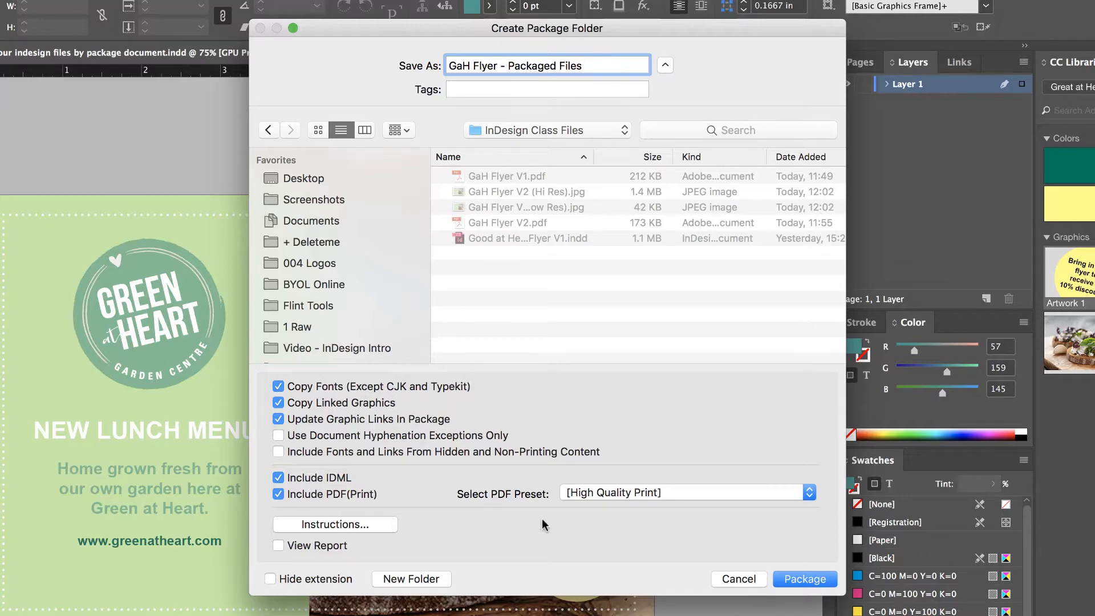
# Step: Create the package and accept the font copying restrictions warning
pyautogui.click(804, 578)
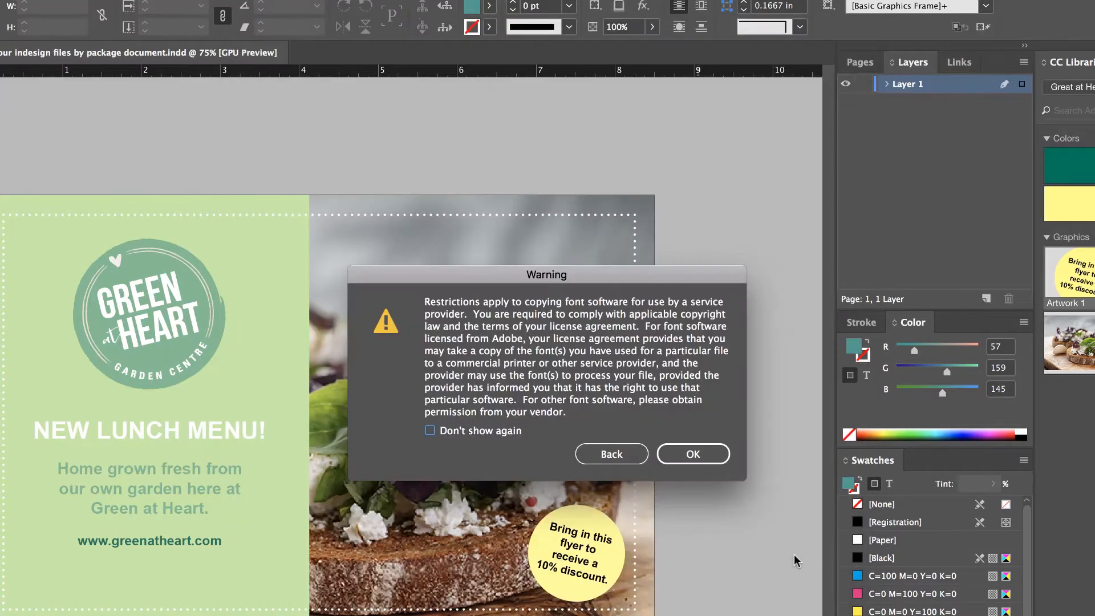
pyautogui.moveTo(544, 319)
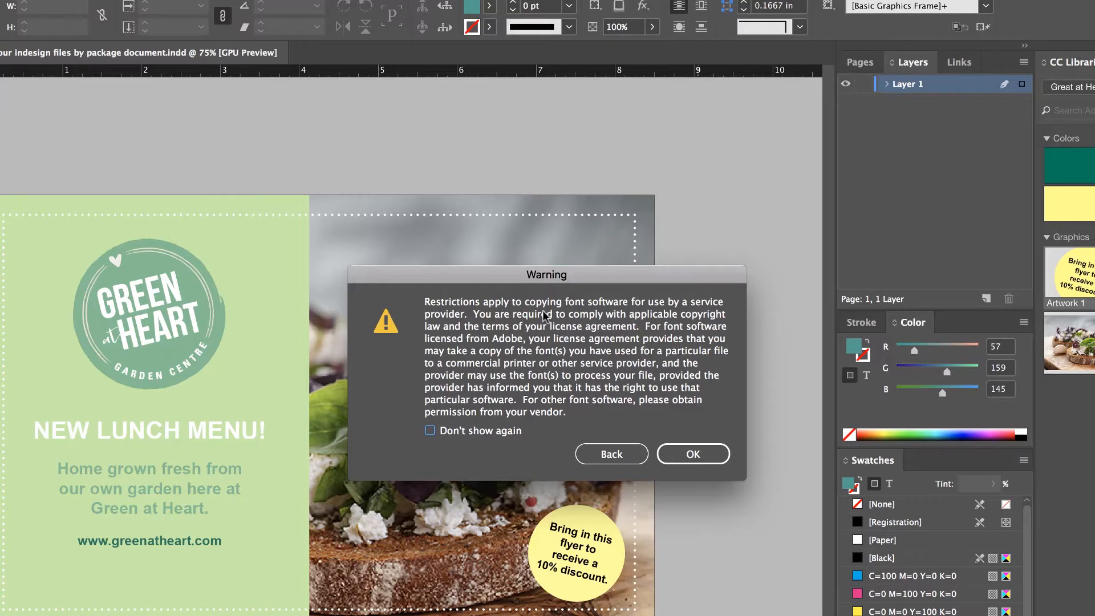
pyautogui.moveTo(461, 419)
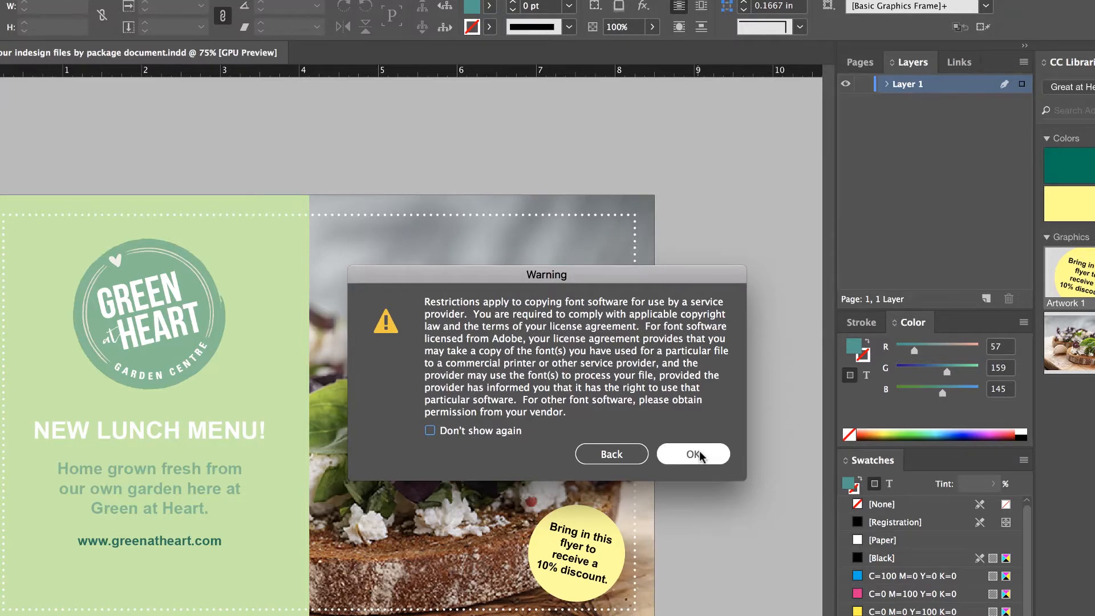
pyautogui.click(693, 454)
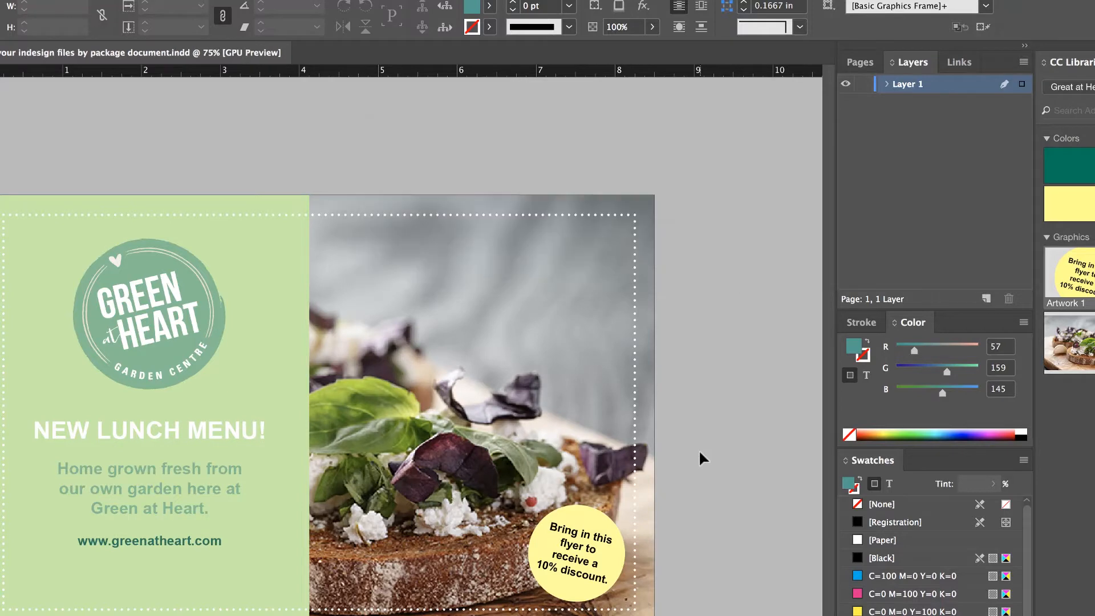
pyautogui.moveTo(697, 458)
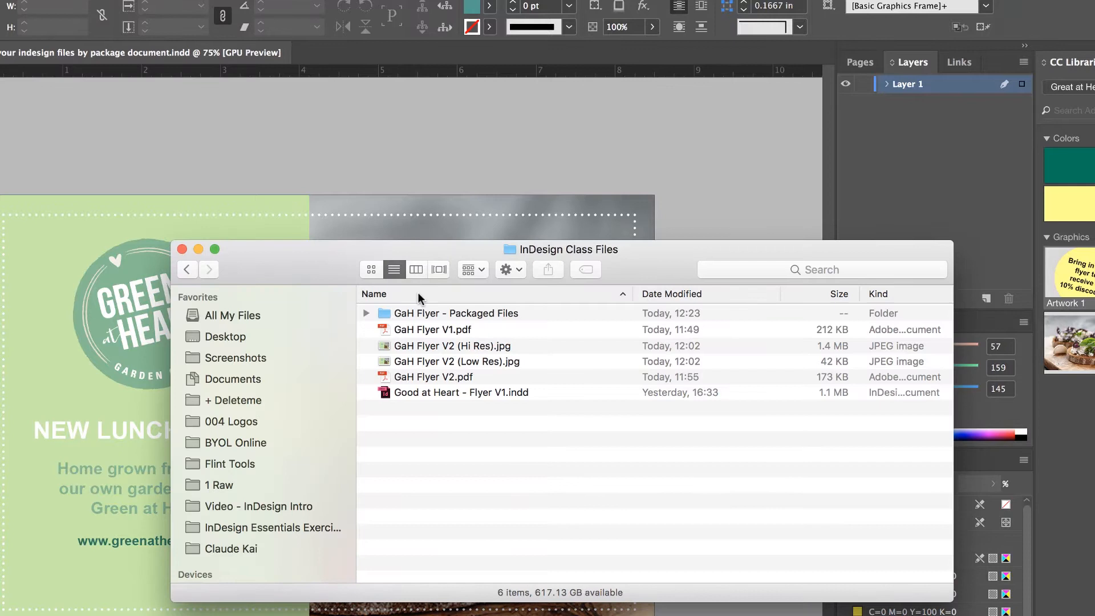
pyautogui.moveTo(567, 255)
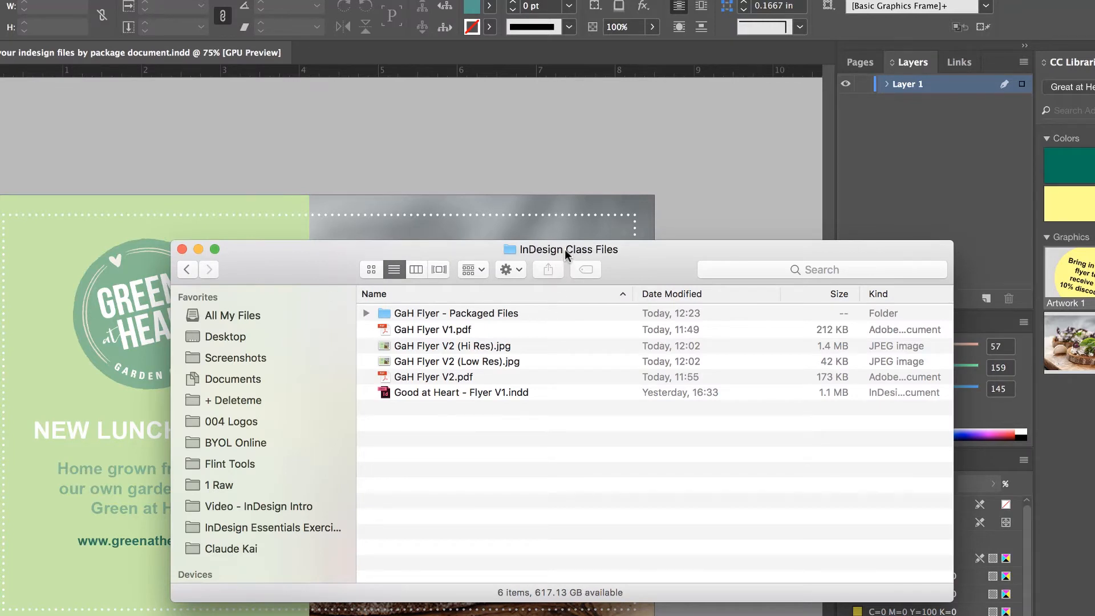
# Step: Open GaH Flyer - Packaged Files and select the packaged INDD document
pyautogui.click(454, 313)
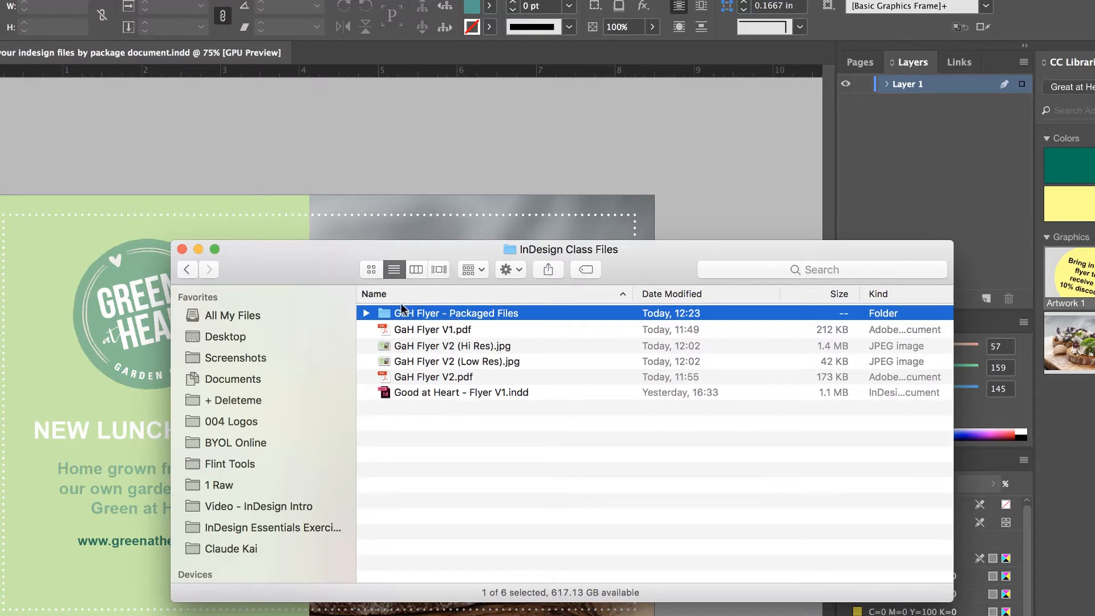
pyautogui.doubleClick(455, 313)
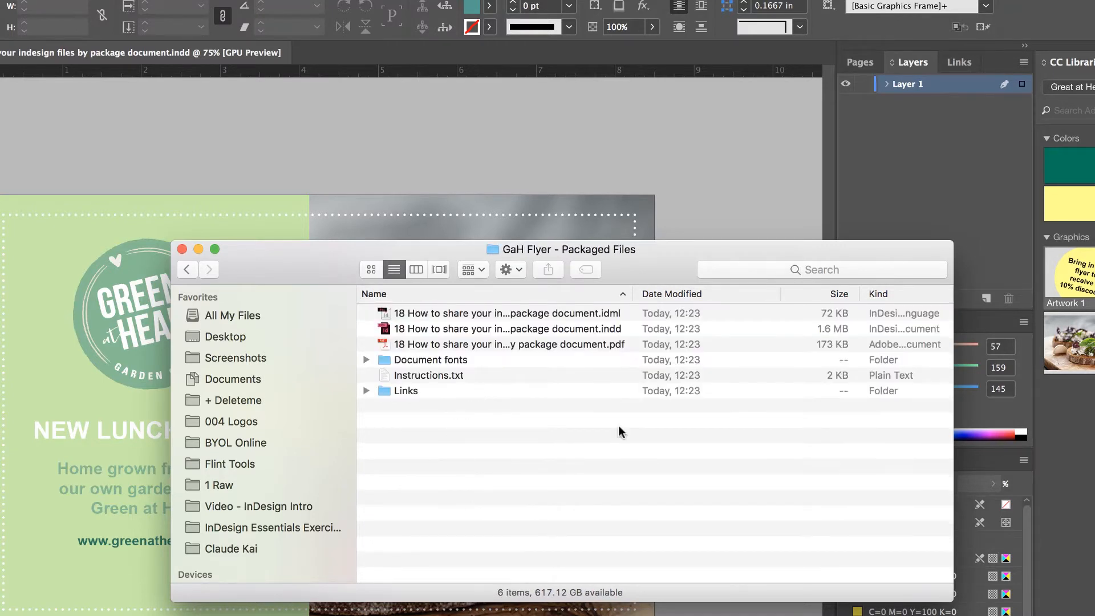
pyautogui.click(509, 329)
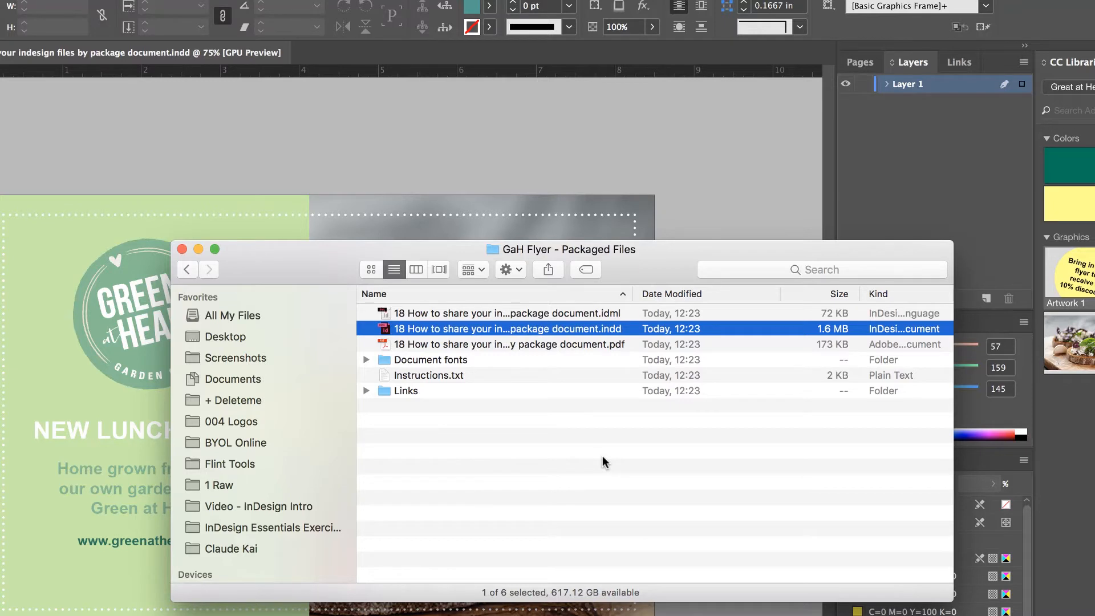
pyautogui.moveTo(604, 349)
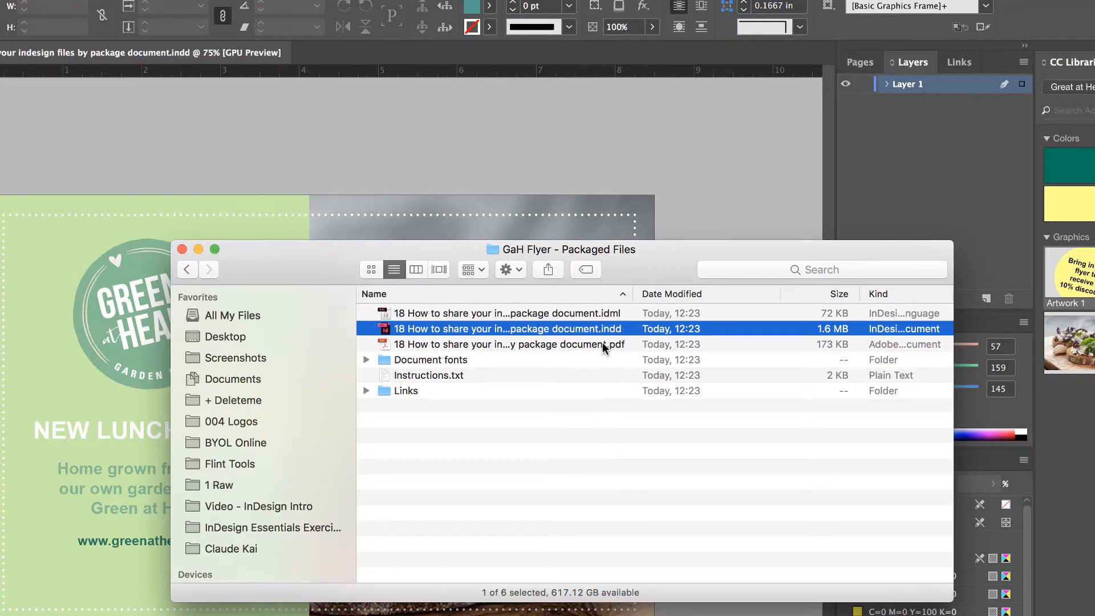
pyautogui.click(503, 345)
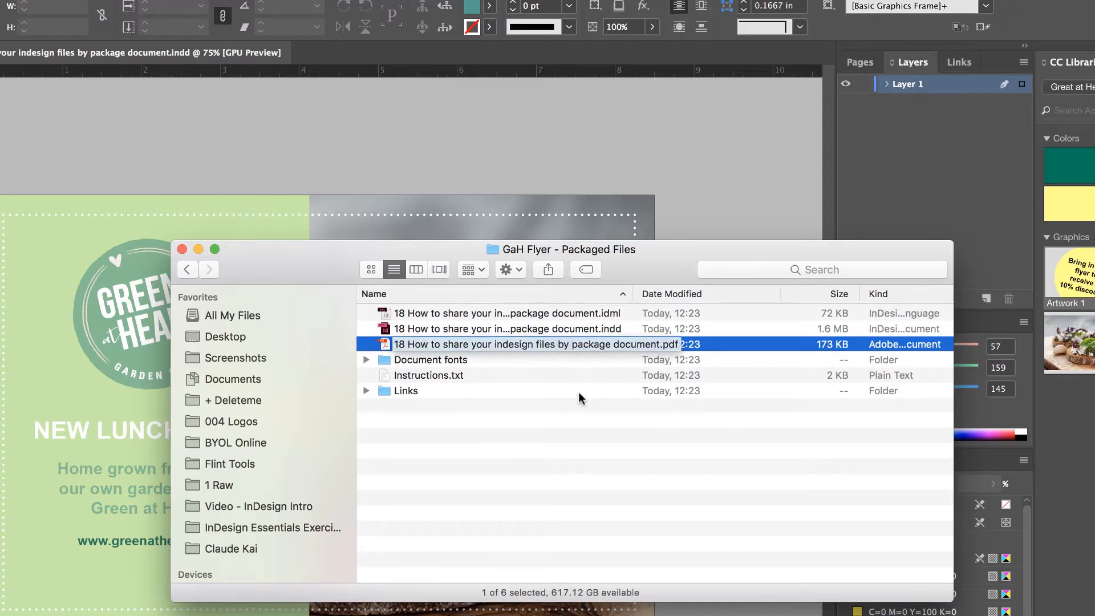
pyautogui.click(503, 314)
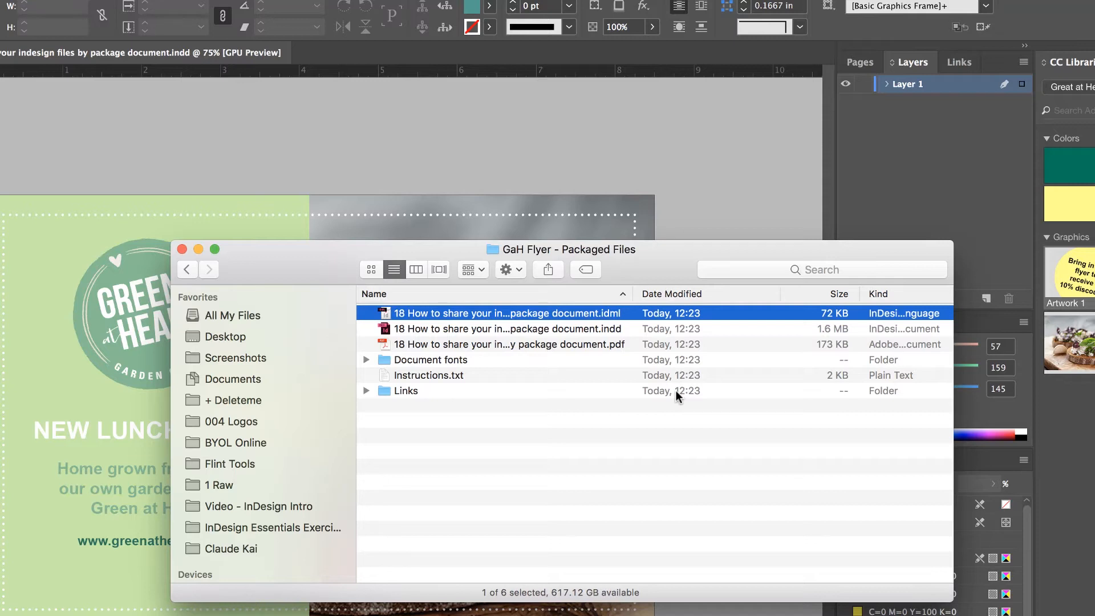
pyautogui.click(508, 313)
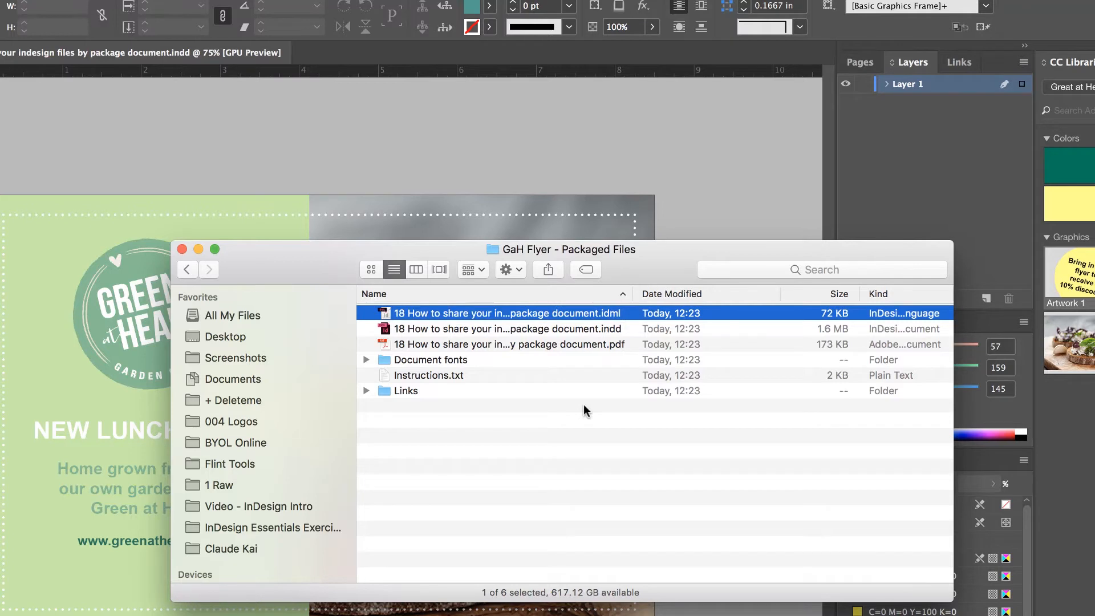
pyautogui.click(508, 329)
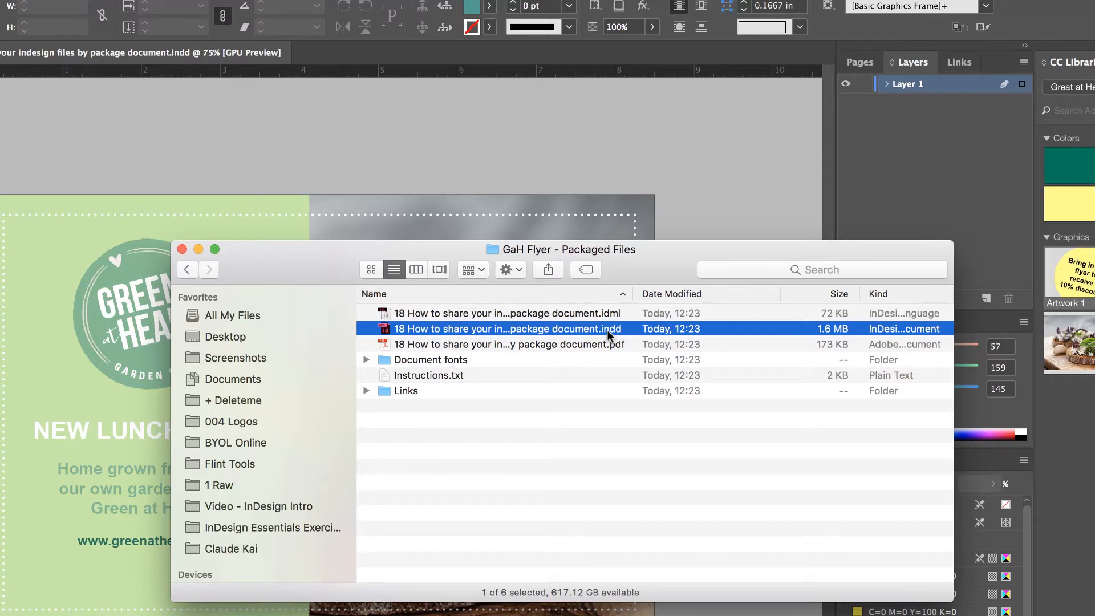
pyautogui.moveTo(598, 333)
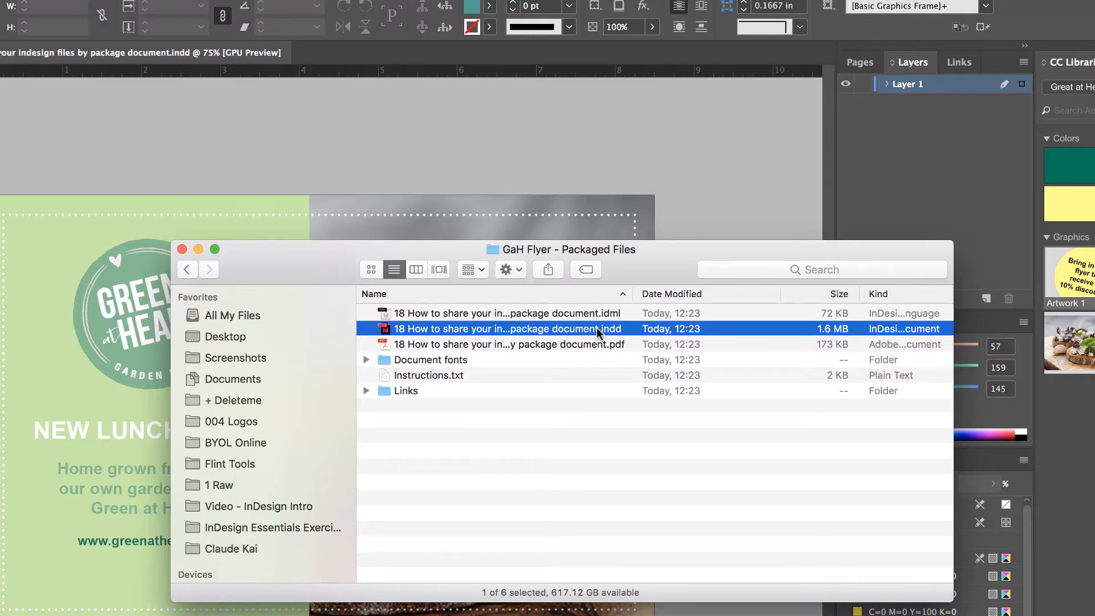
pyautogui.click(506, 313)
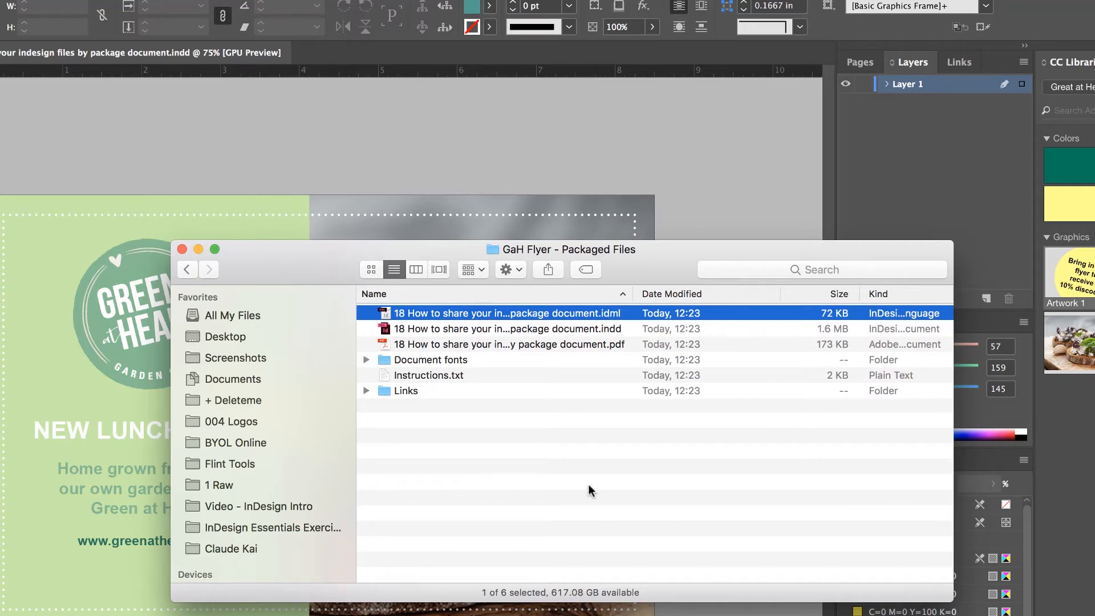
pyautogui.moveTo(376, 361)
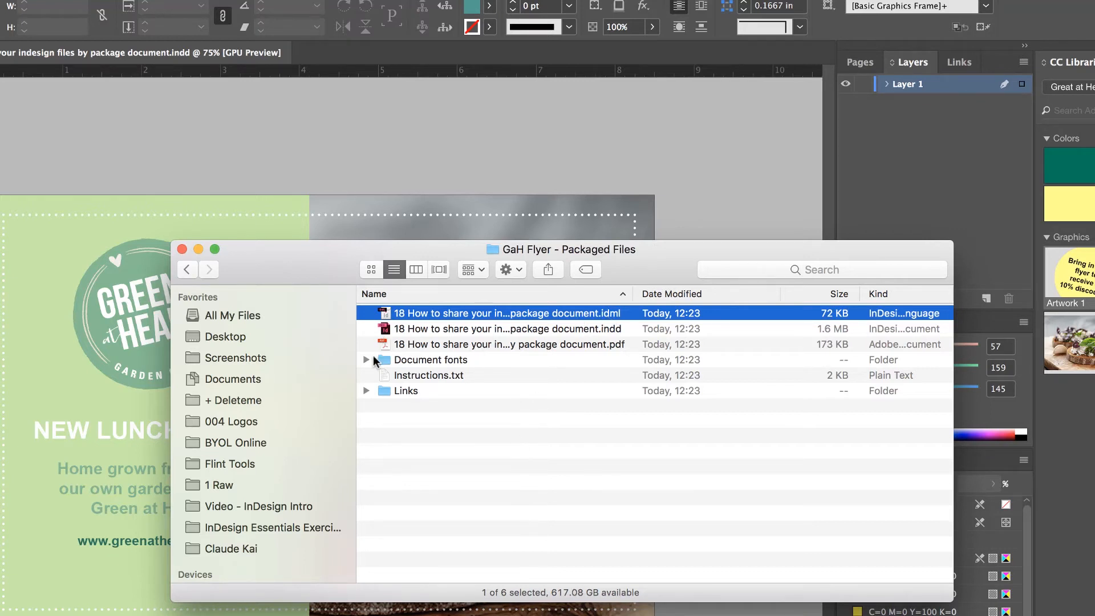
# Step: Select and delete Instructions.txt from the package folder
pyautogui.click(430, 360)
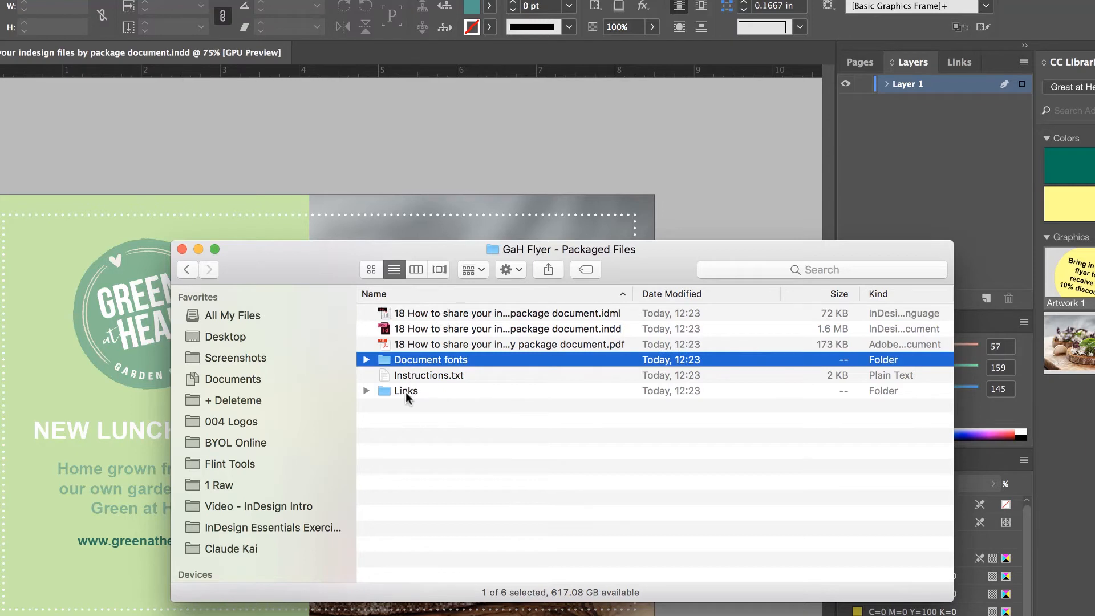
pyautogui.click(405, 390)
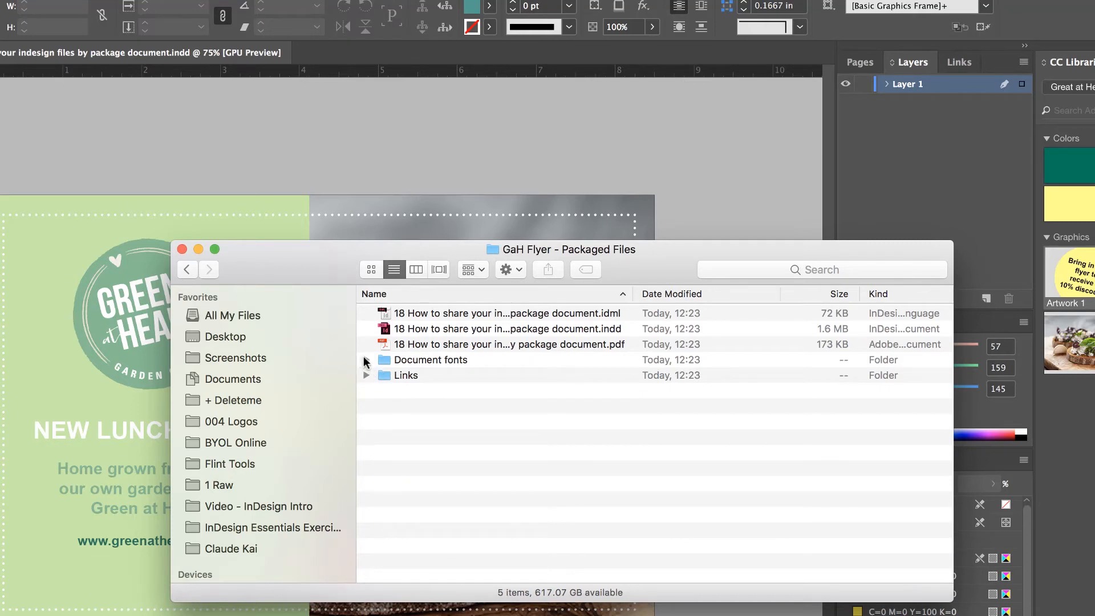
# Step: Inspect Document fonts: AdobeFnt18.lst, Arial Bold.ttf and MinionPro-Regular.otf
pyautogui.click(430, 360)
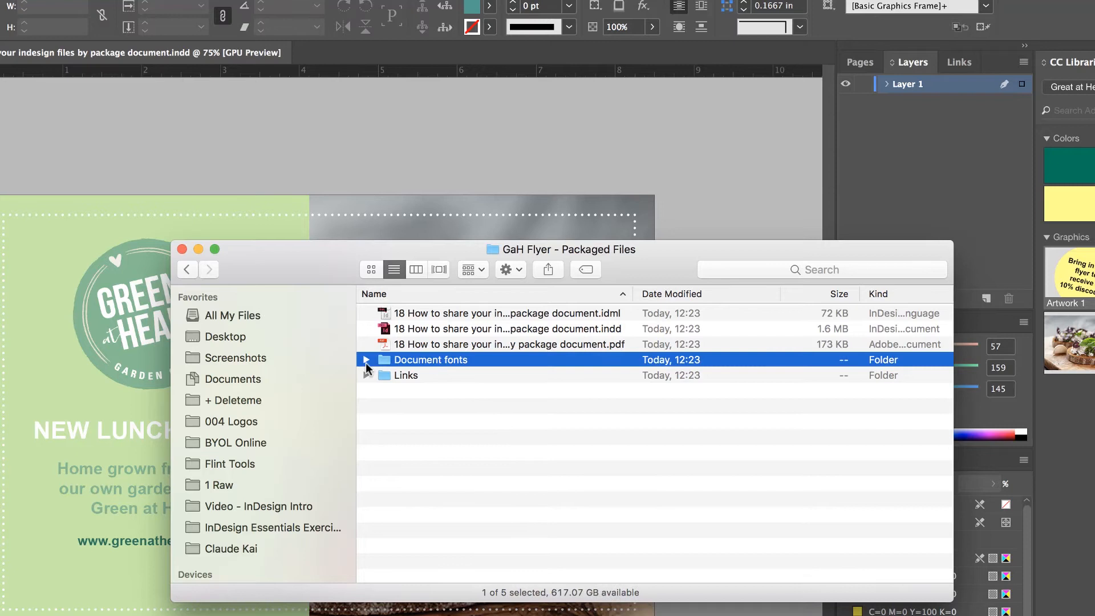
pyautogui.click(366, 359)
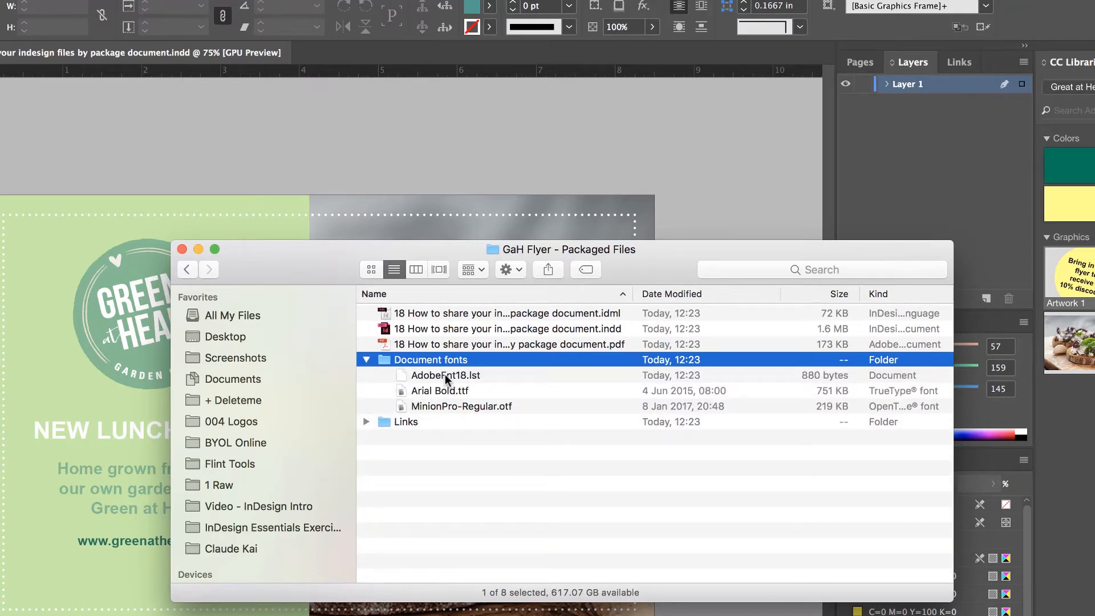
pyautogui.click(444, 375)
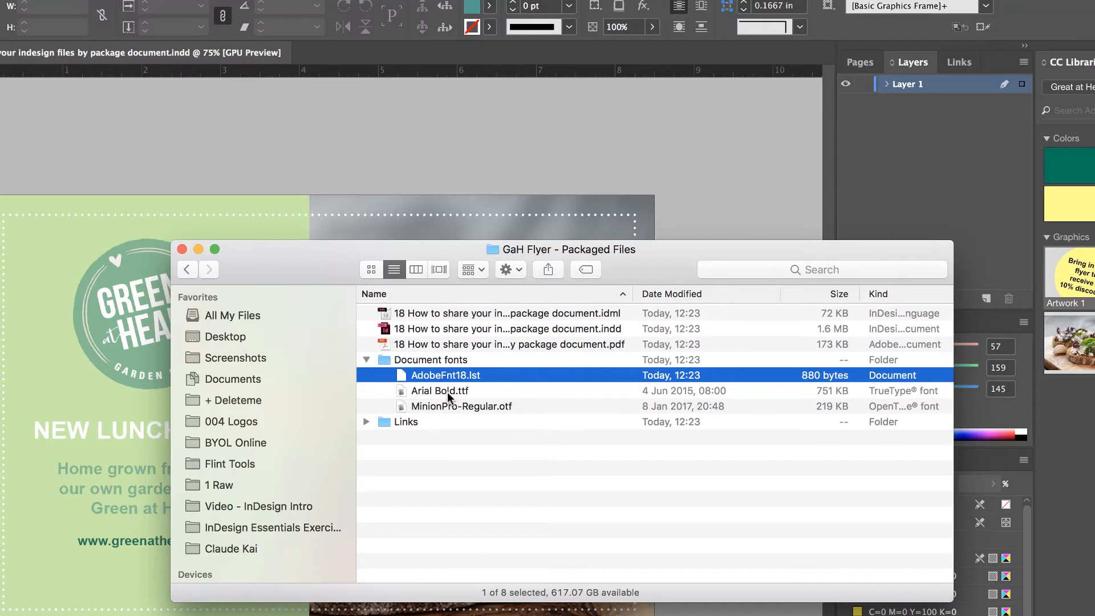
pyautogui.click(440, 390)
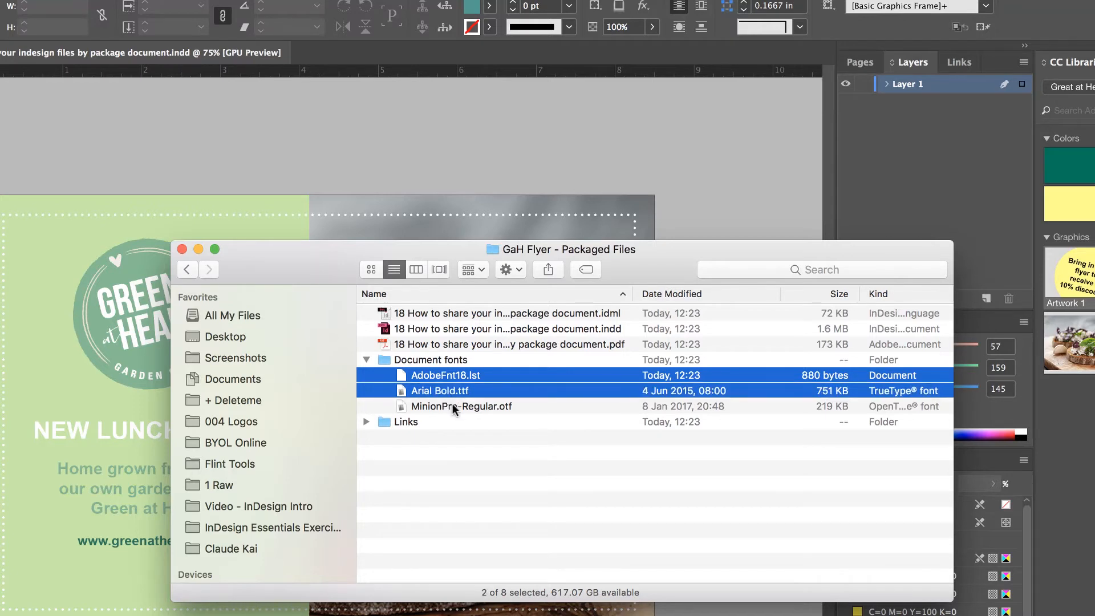
pyautogui.click(461, 406)
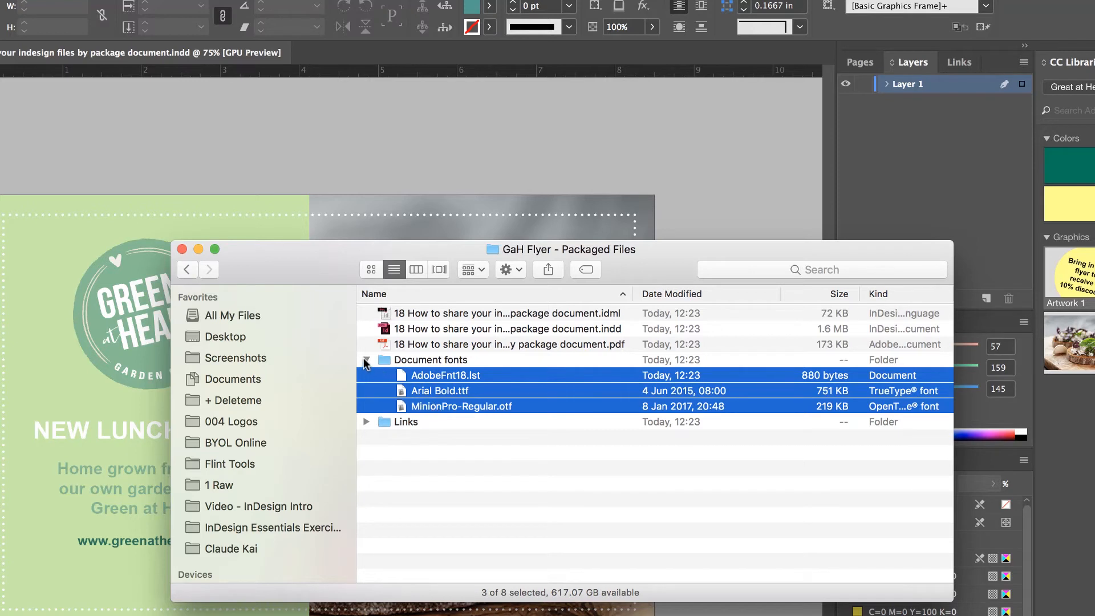
pyautogui.click(366, 360)
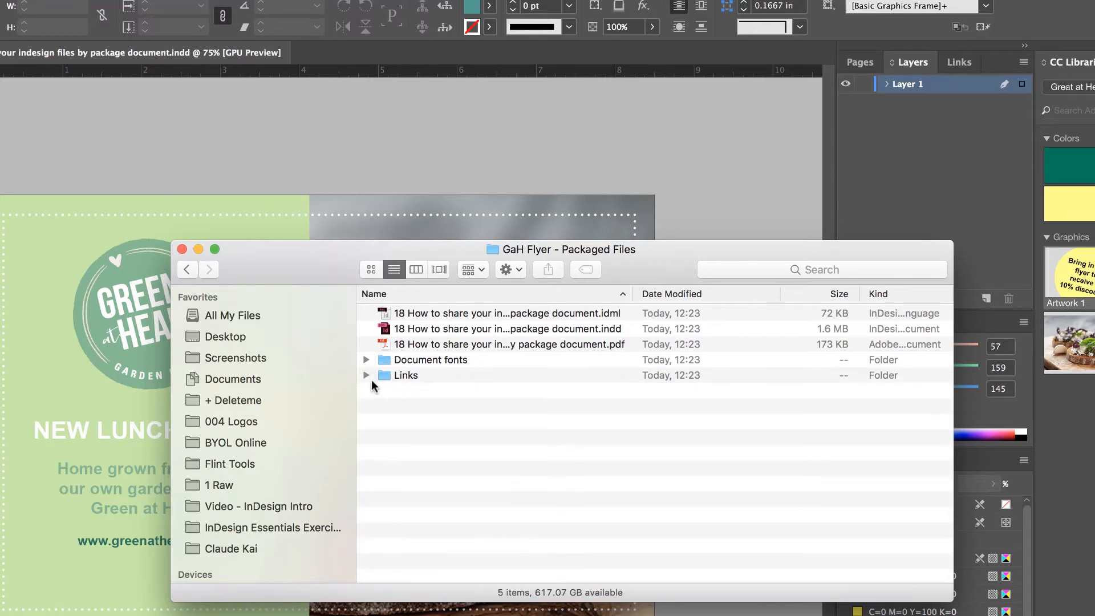
# Step: Check the Links images, select the INDD file, and return to InDesign Class Files
pyautogui.click(366, 375)
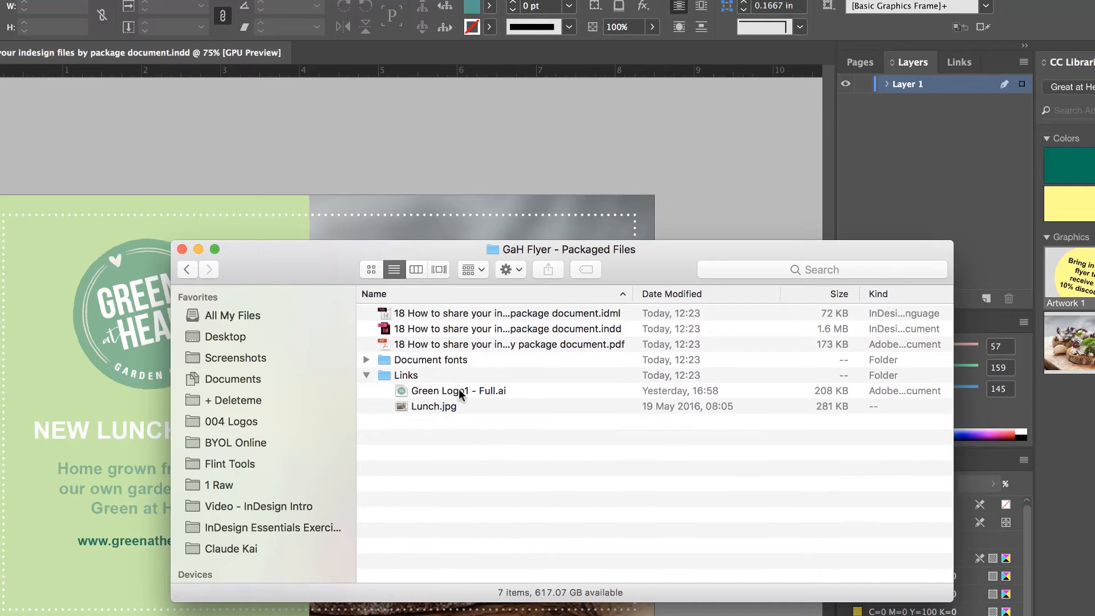
pyautogui.click(458, 390)
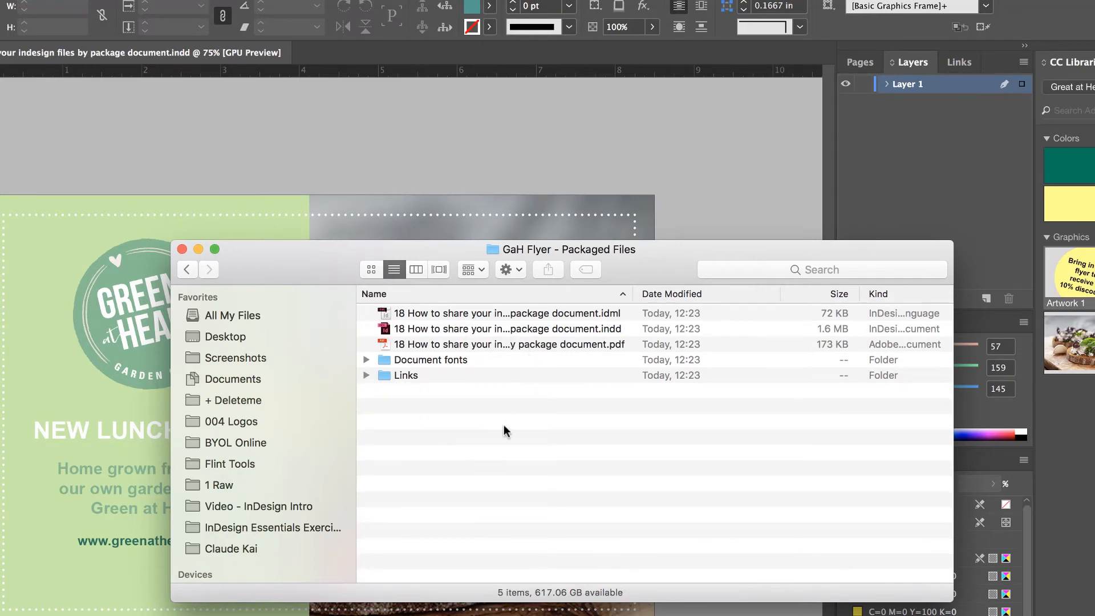
pyautogui.click(508, 329)
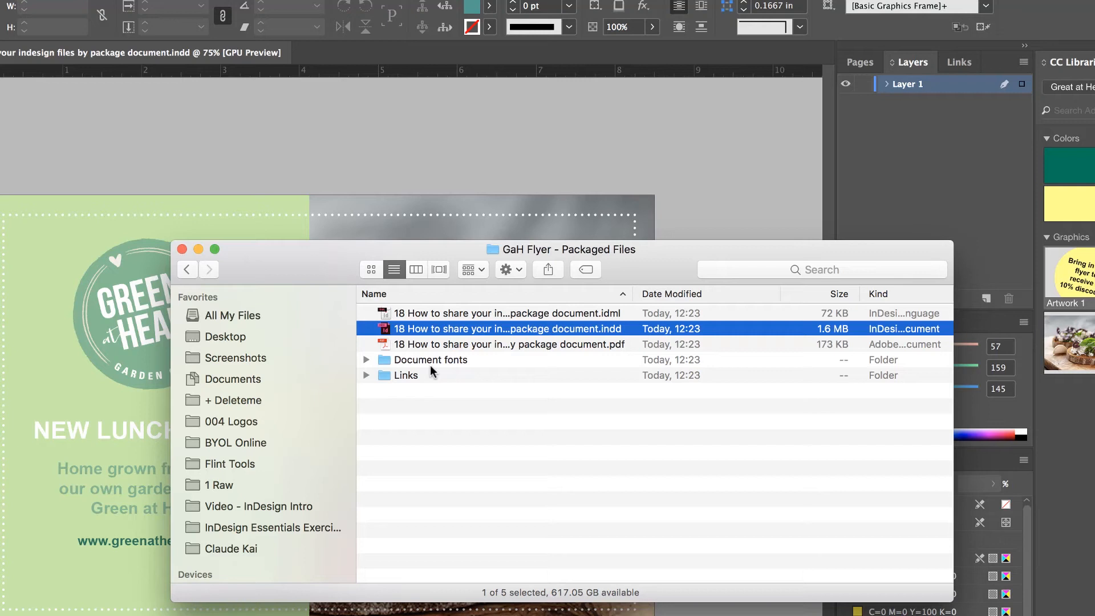
pyautogui.moveTo(510, 420)
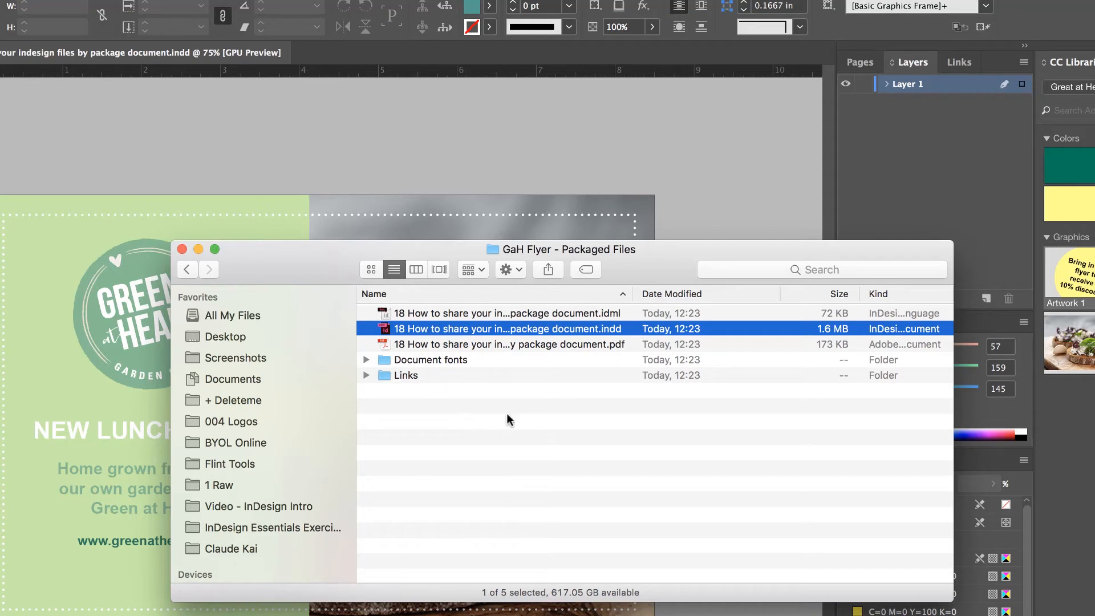
pyautogui.click(187, 270)
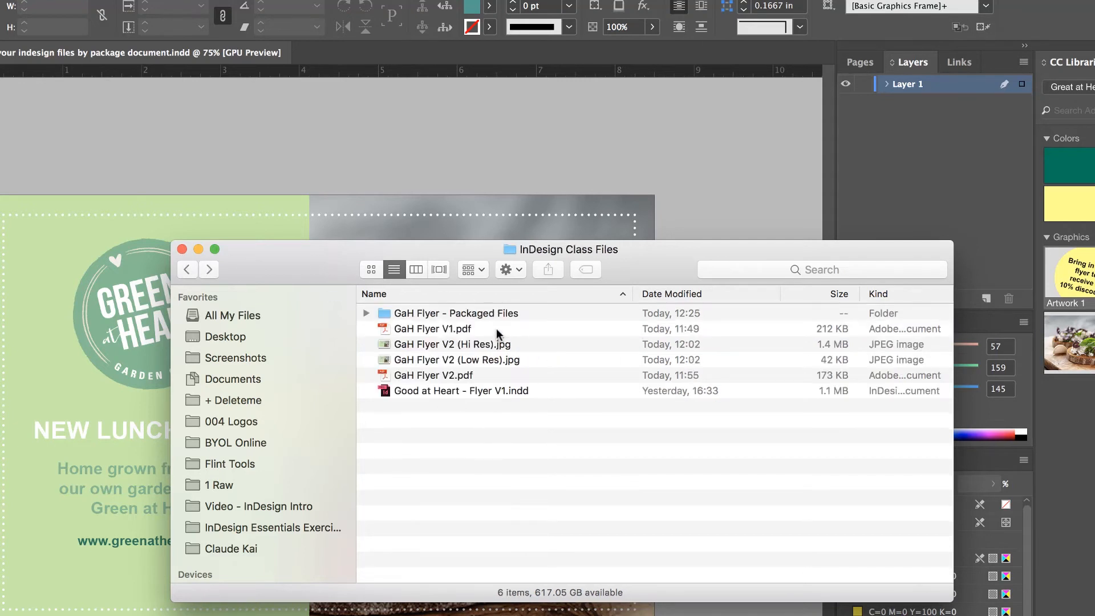
# Step: Compress the GaH Flyer - Packaged Files folder via the right-click Compress command
pyautogui.click(454, 313)
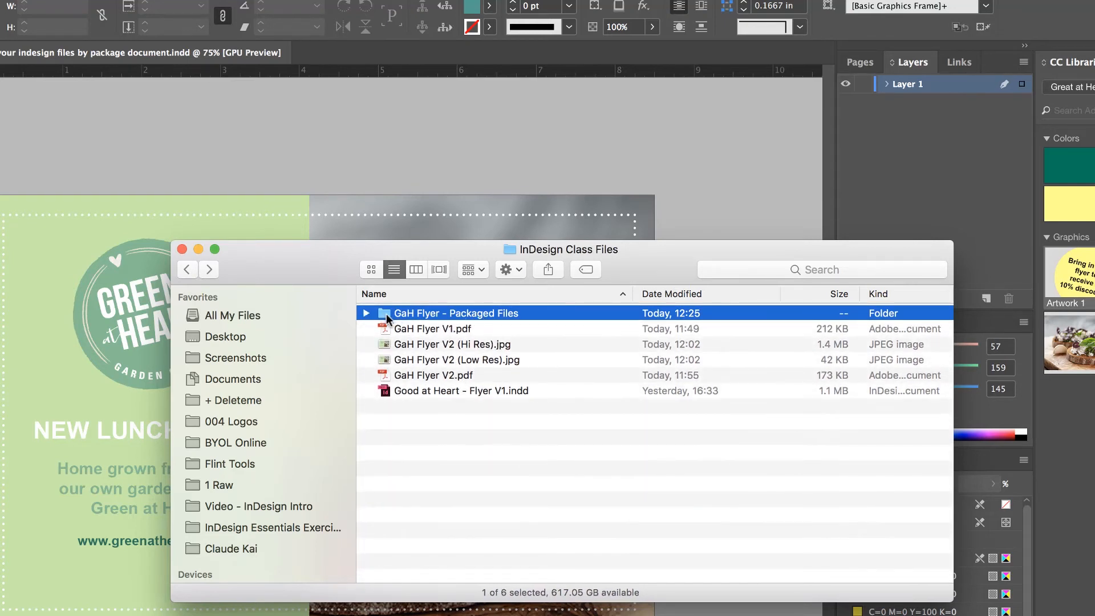
pyautogui.rightClick(454, 313)
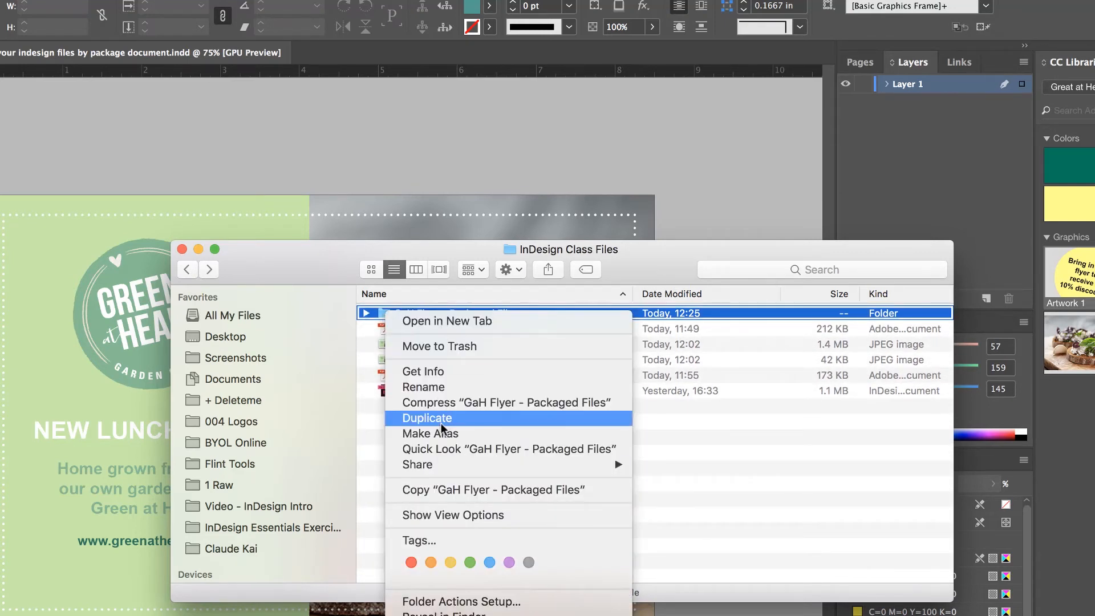
pyautogui.moveTo(443, 402)
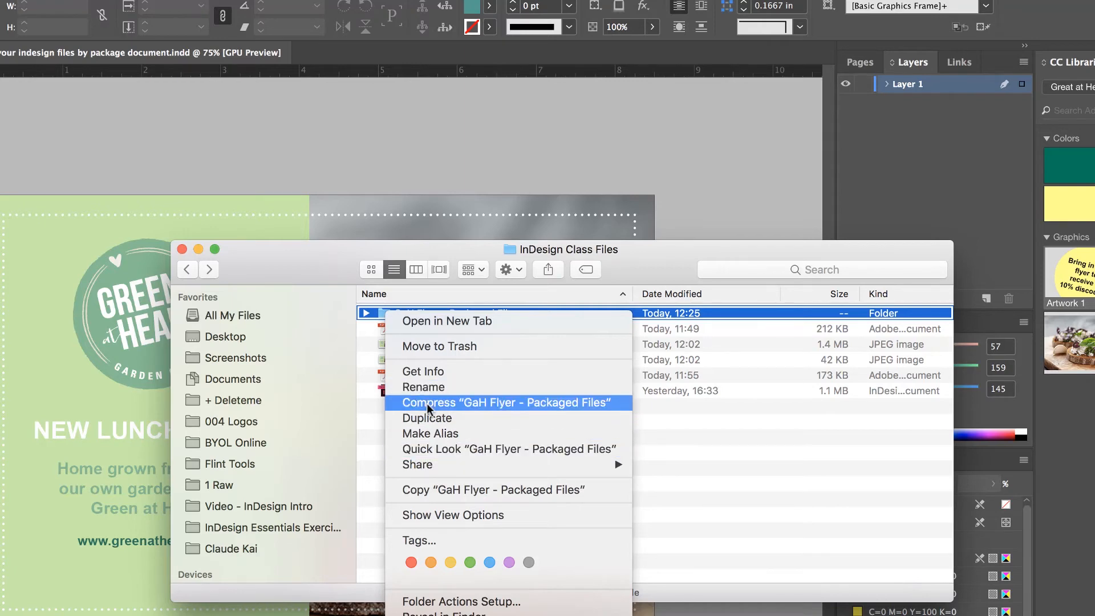
pyautogui.click(502, 403)
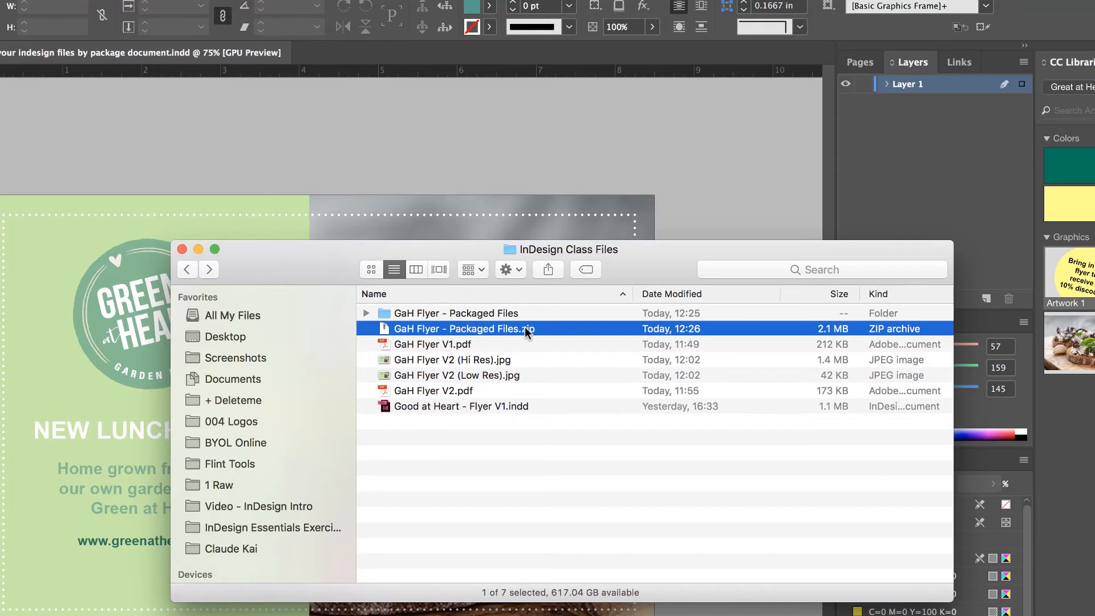
pyautogui.click(454, 313)
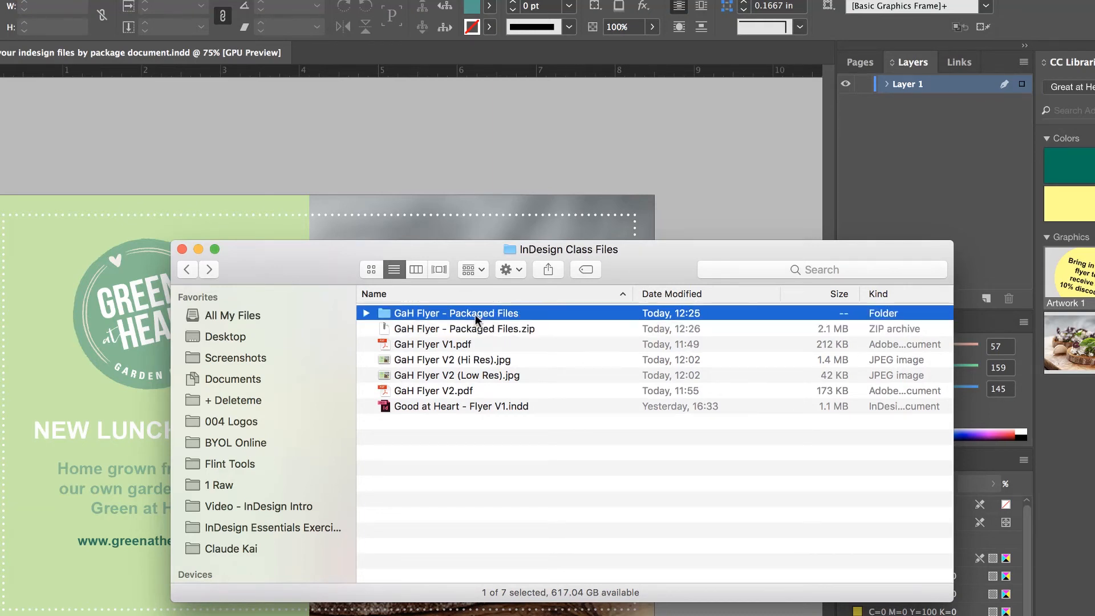
pyautogui.moveTo(412, 327)
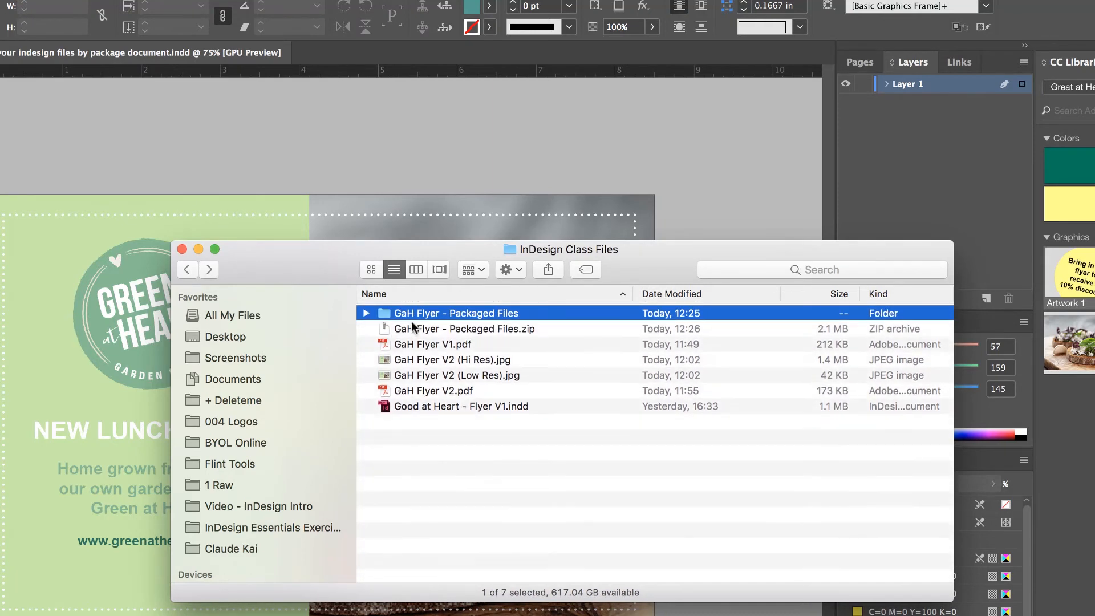
pyautogui.click(464, 329)
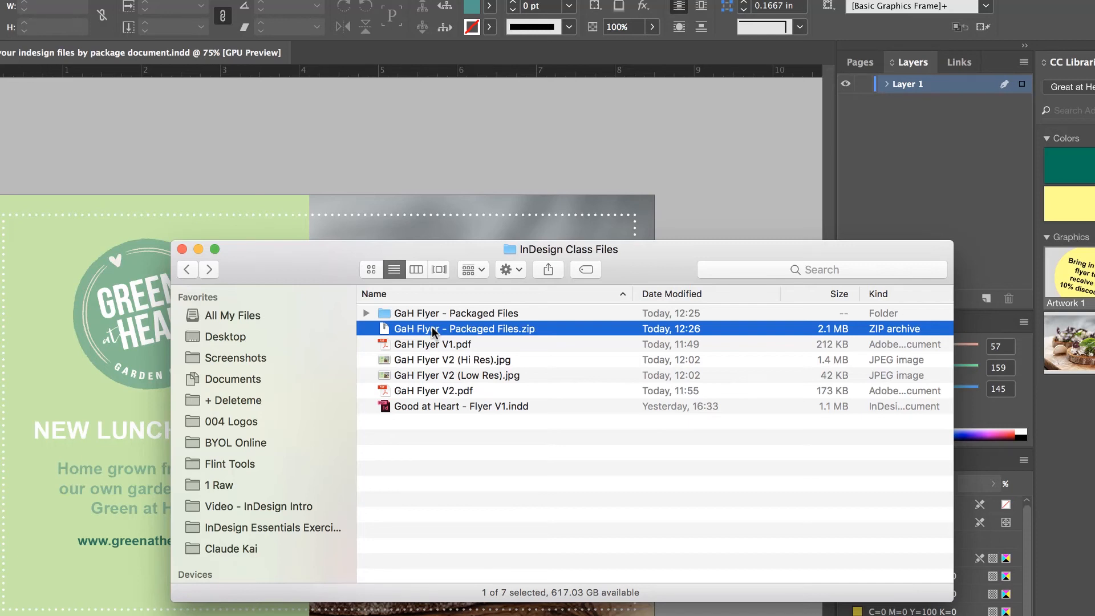
pyautogui.click(454, 314)
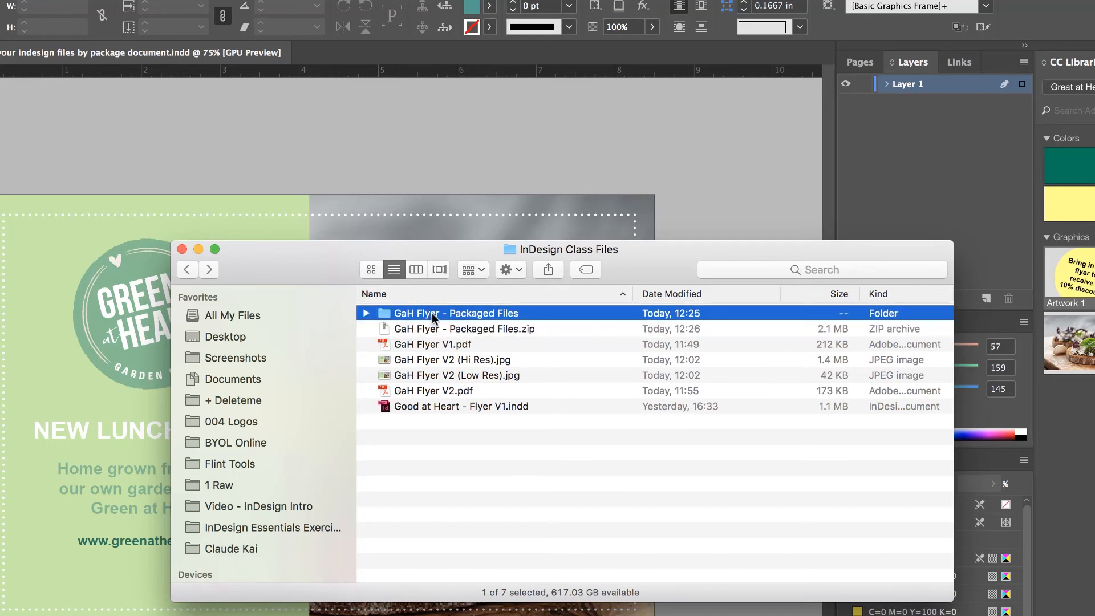
pyautogui.click(463, 329)
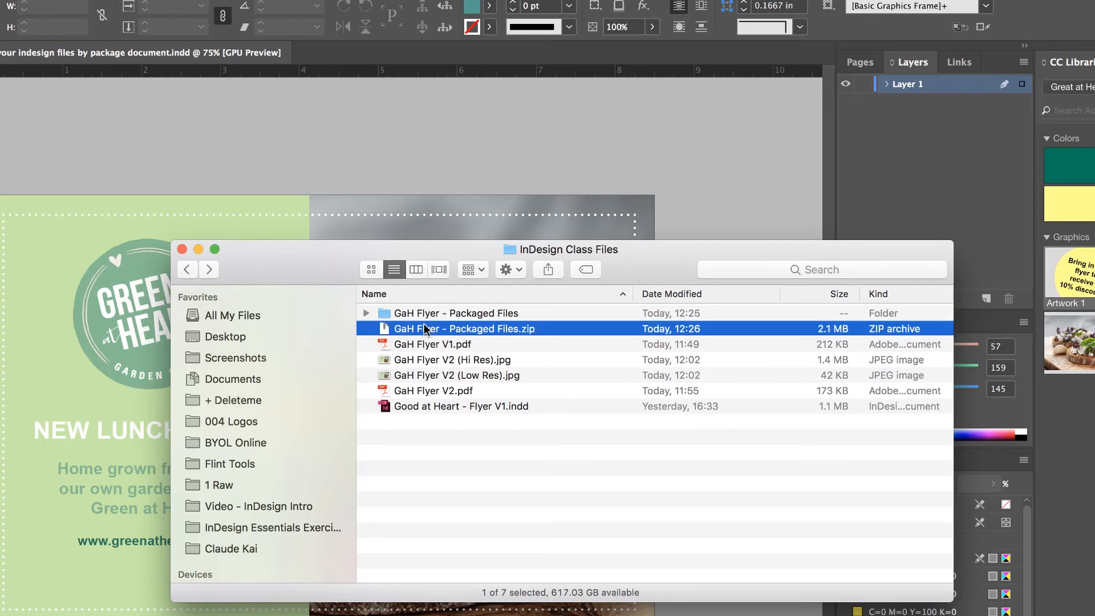